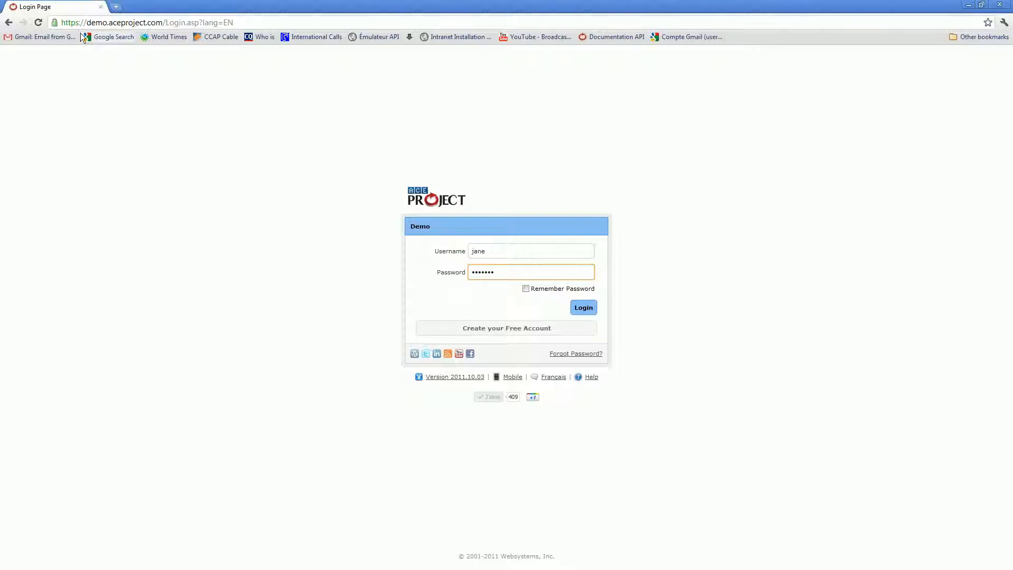
# Step: Submit the pre-filled demo credentials via the Login button
pyautogui.click(583, 307)
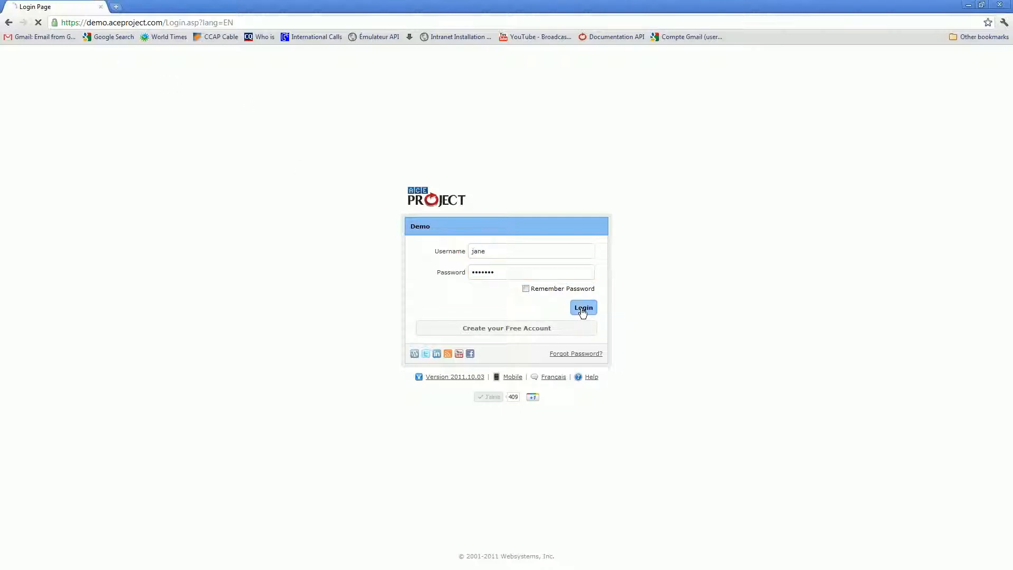
# Step: Land on the My Office dashboard with task, project, time and expense summaries
pyautogui.click(583, 307)
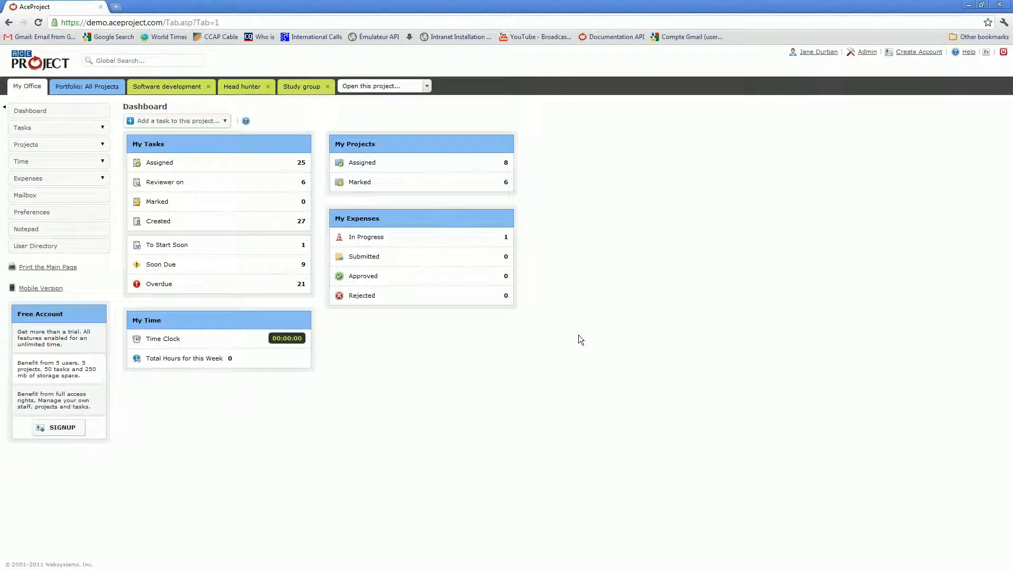
pyautogui.moveTo(536, 366)
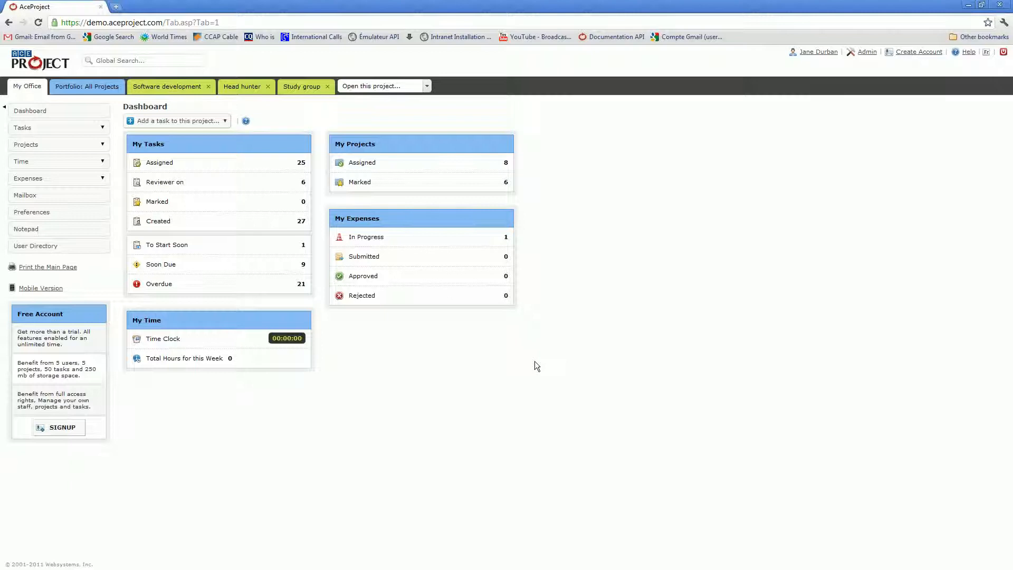
pyautogui.moveTo(529, 366)
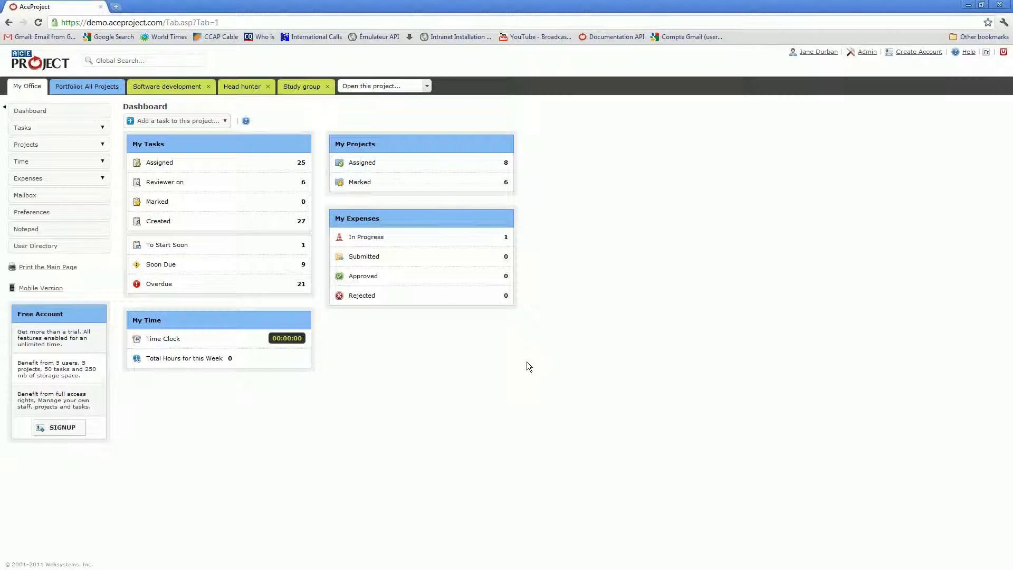
pyautogui.moveTo(527, 364)
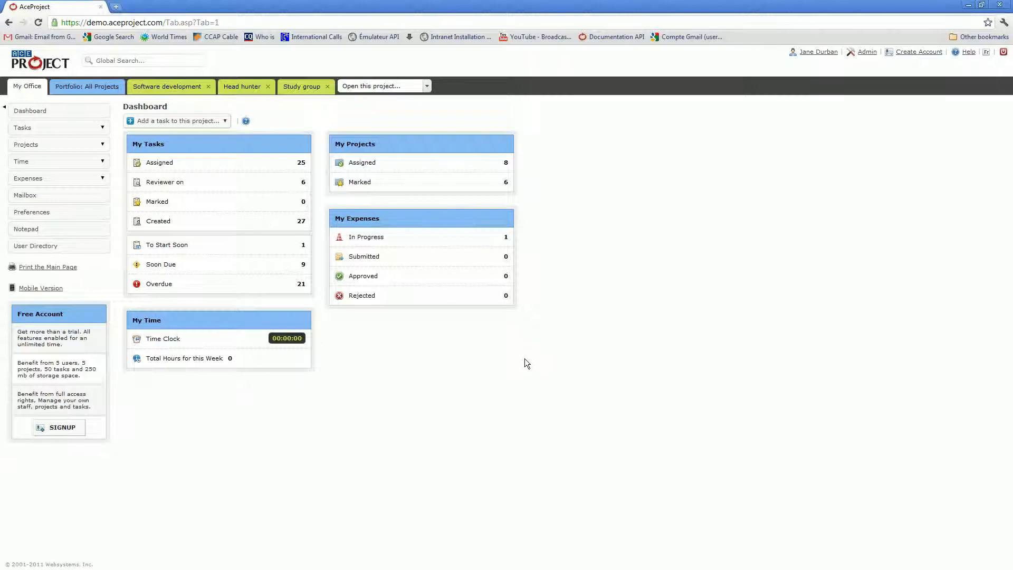
pyautogui.moveTo(527, 366)
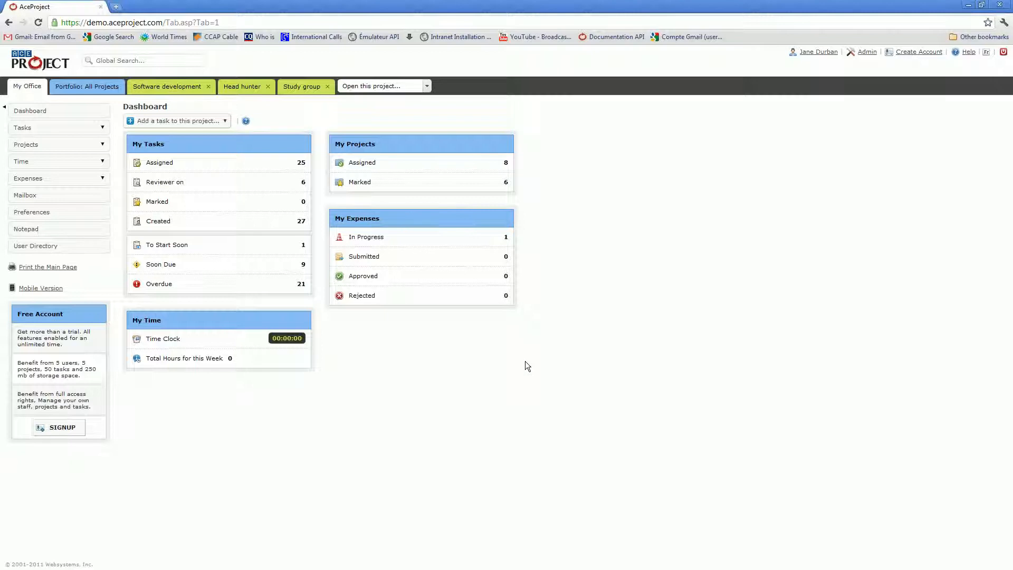
pyautogui.moveTo(554, 359)
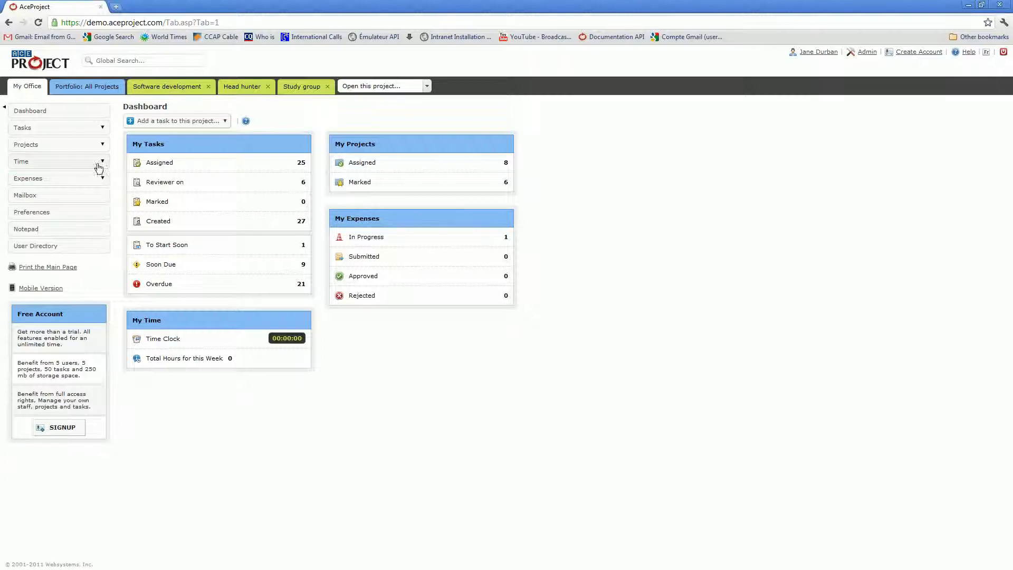
pyautogui.moveTo(375, 94)
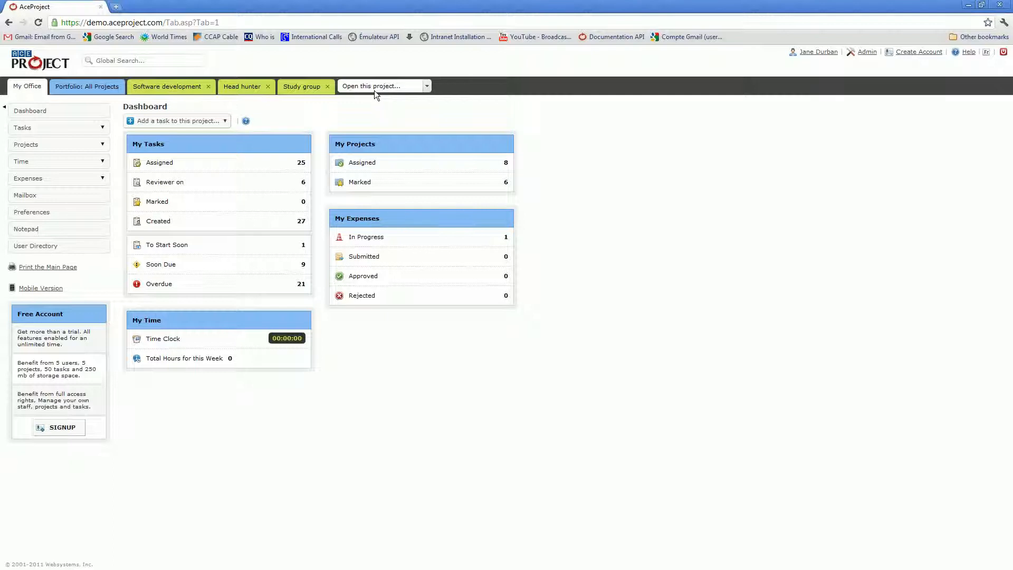
pyautogui.moveTo(862, 66)
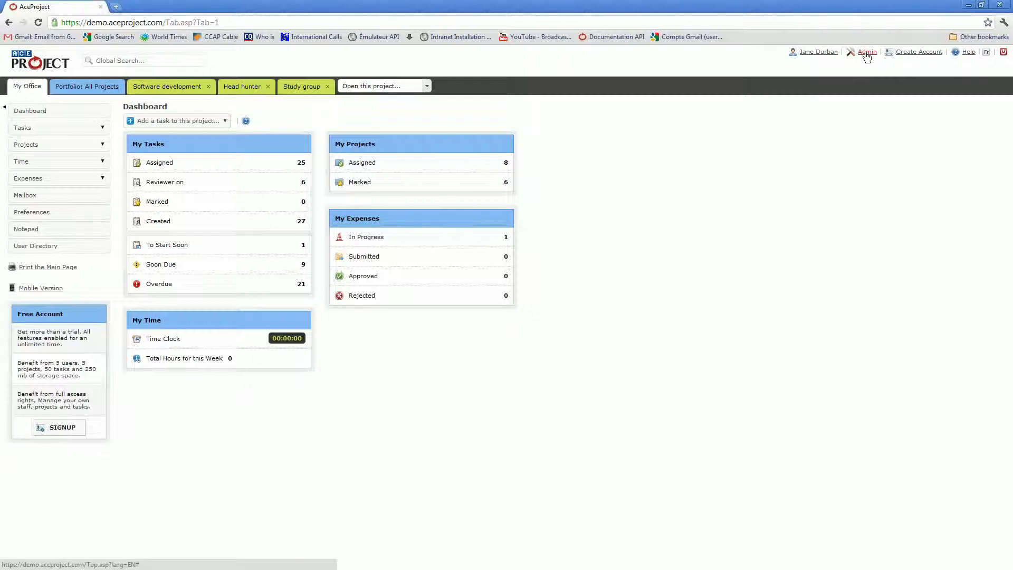
pyautogui.moveTo(677, 48)
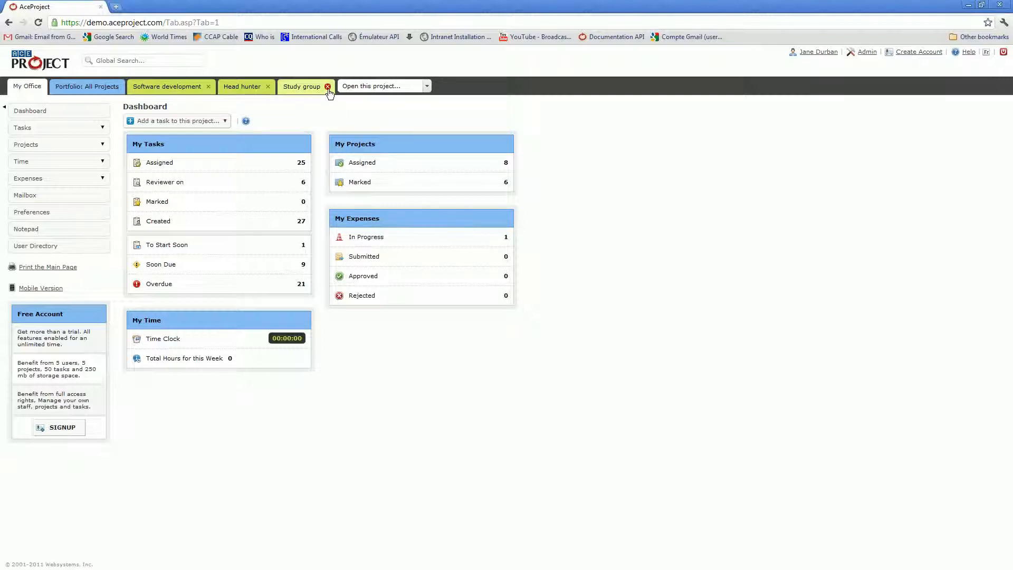
# Step: Choose Real Estate Agency from the 'Open this project...' list to show its 12 incomplete tasks
pyautogui.click(425, 86)
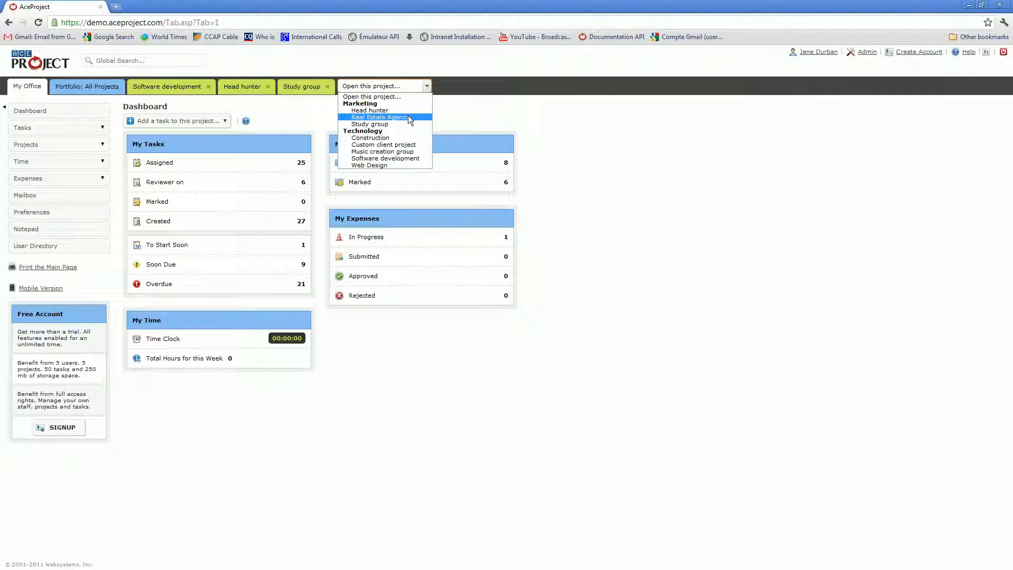
pyautogui.click(378, 118)
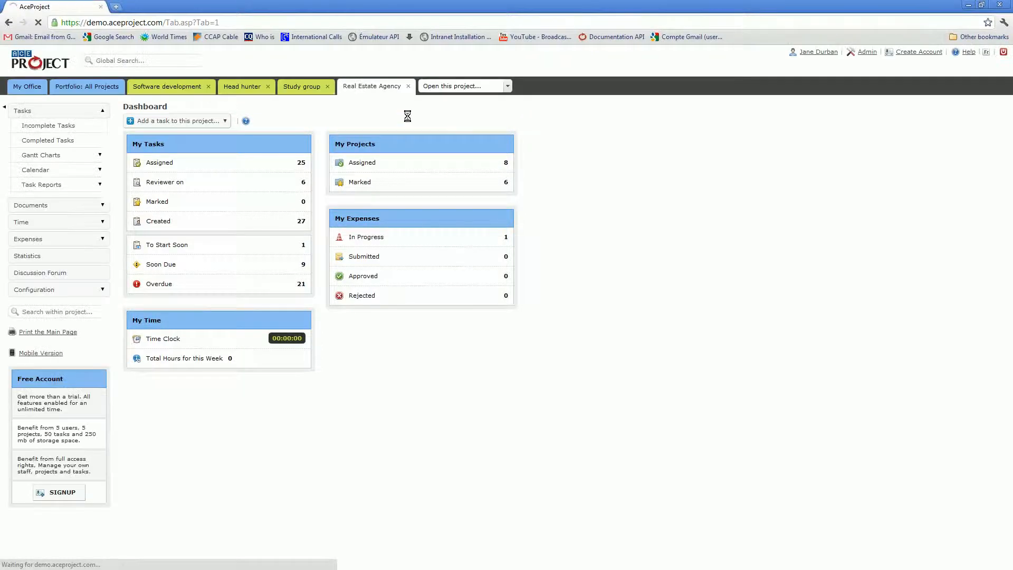
pyautogui.click(48, 126)
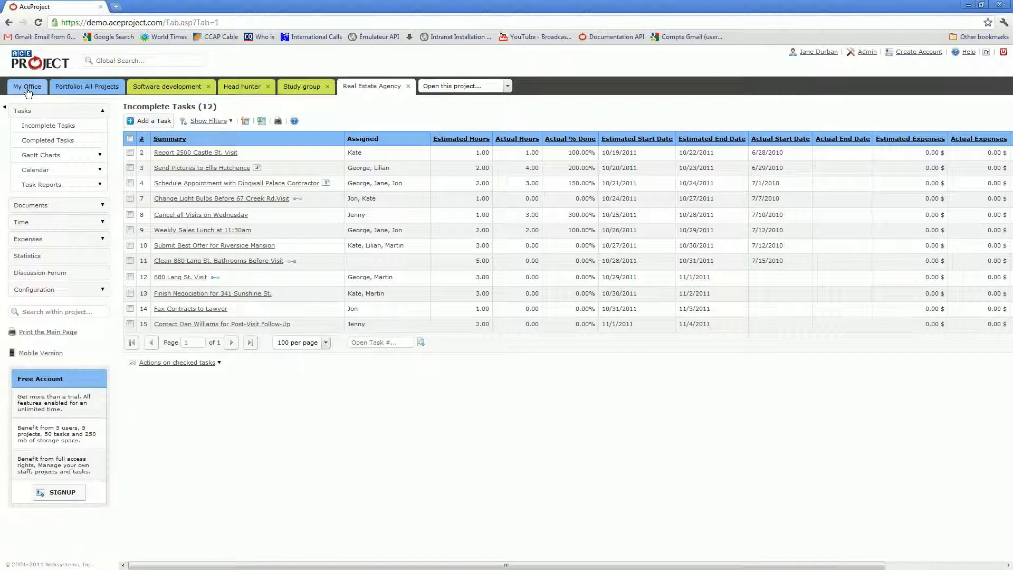
pyautogui.moveTo(93, 91)
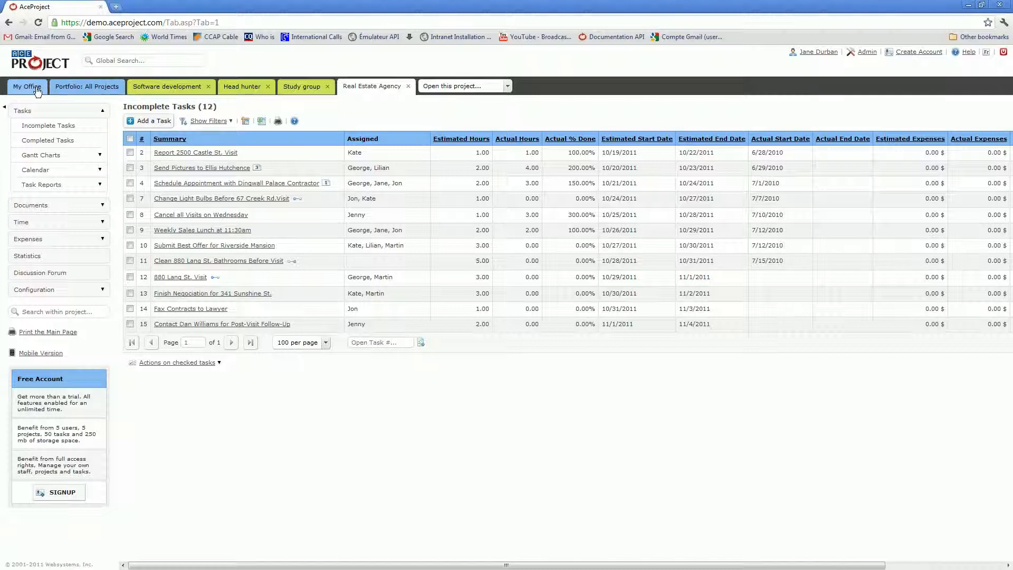
# Step: Return to the My Office dashboard, keeping Real Estate Agency open in its tab
pyautogui.click(26, 86)
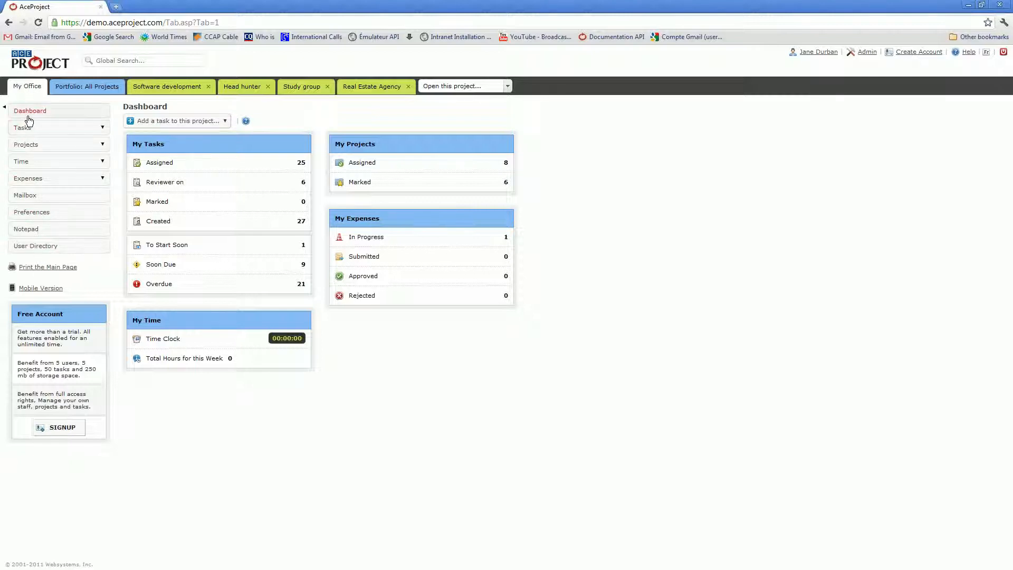
pyautogui.moveTo(34, 121)
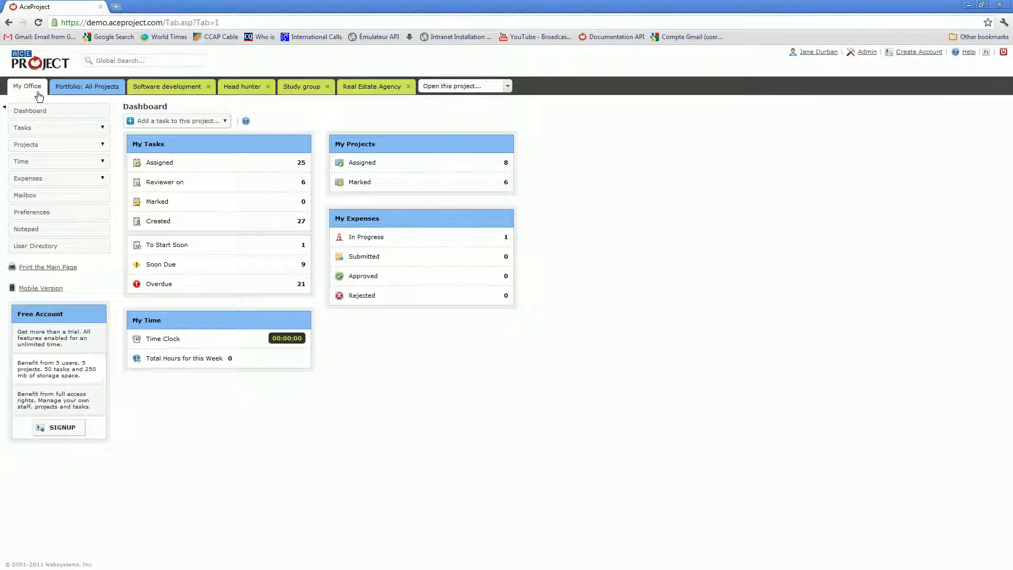
pyautogui.moveTo(194, 92)
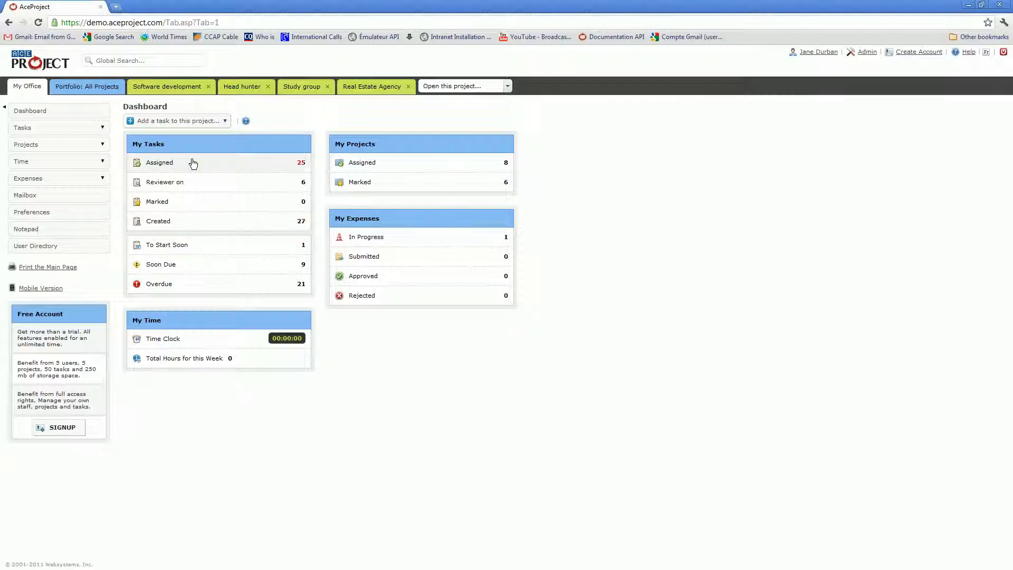
pyautogui.moveTo(202, 184)
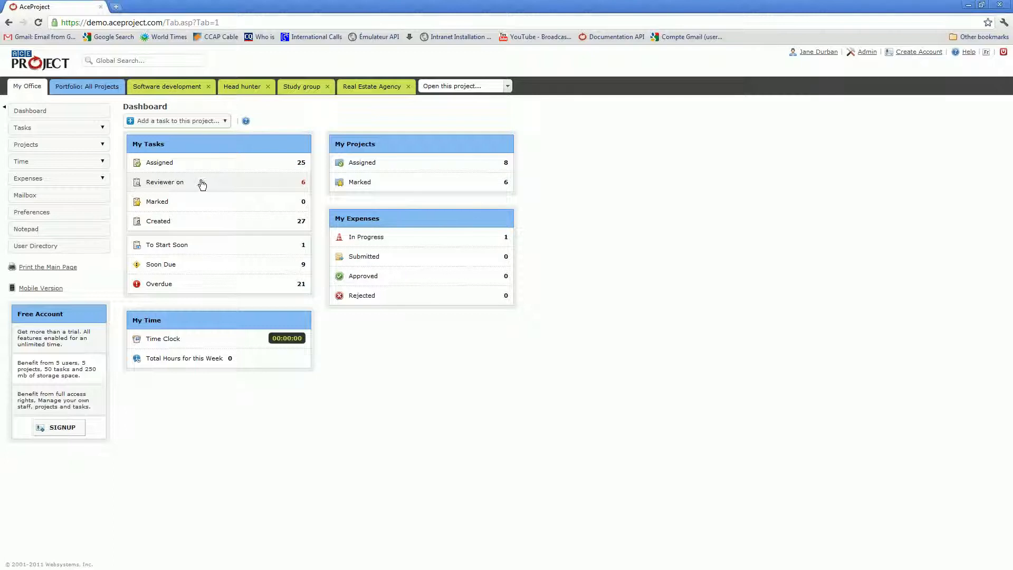
pyautogui.moveTo(220, 252)
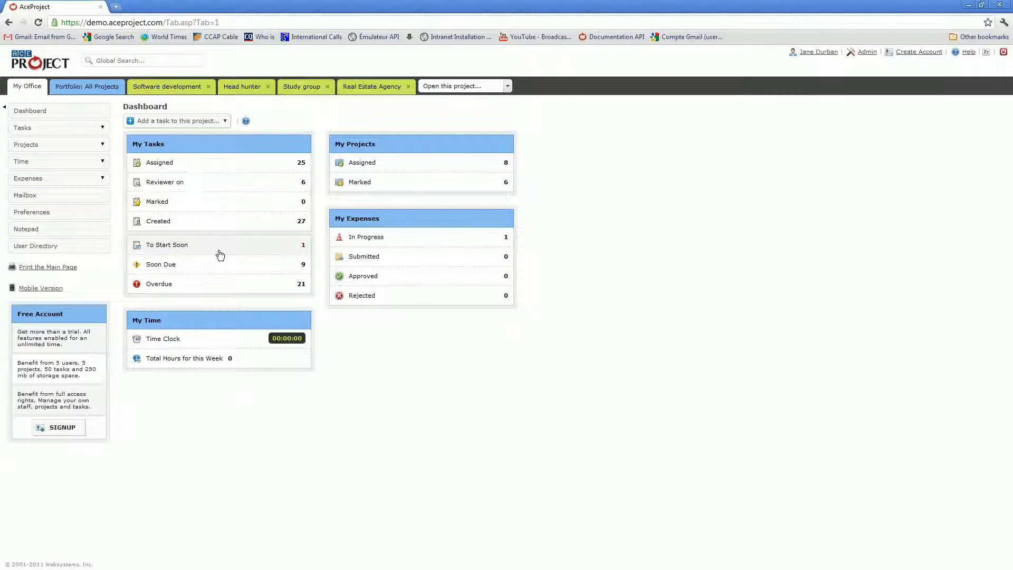
pyautogui.moveTo(198, 303)
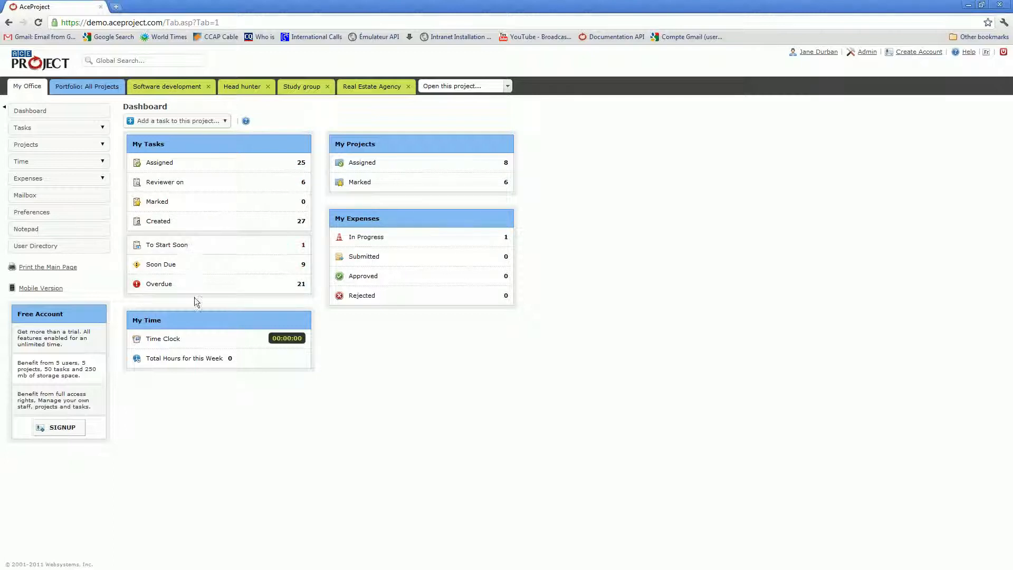
pyautogui.moveTo(210, 249)
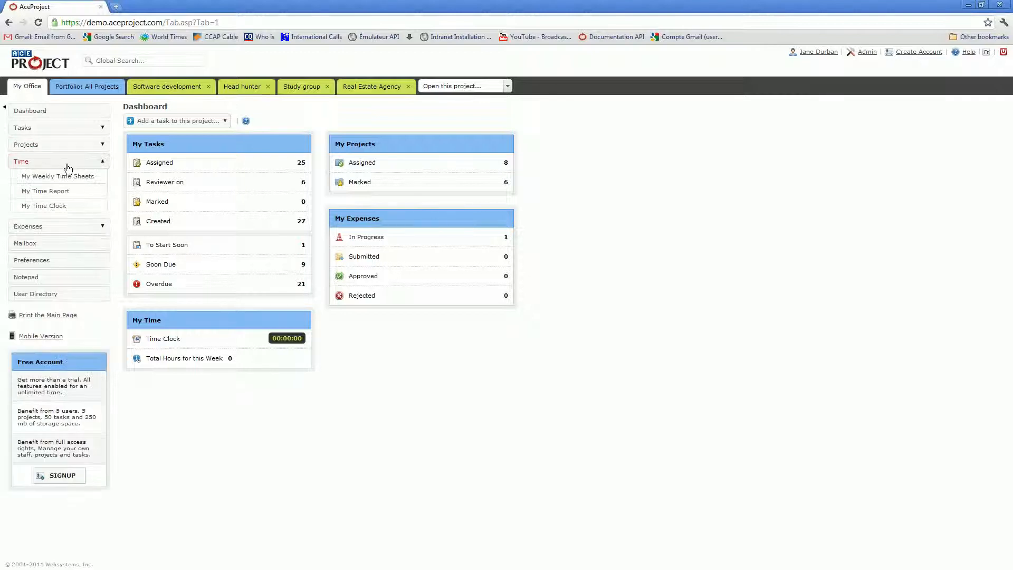
# Step: Show My Weekly Time Sheets listing six weeks with approval statuses and totals
pyautogui.click(57, 176)
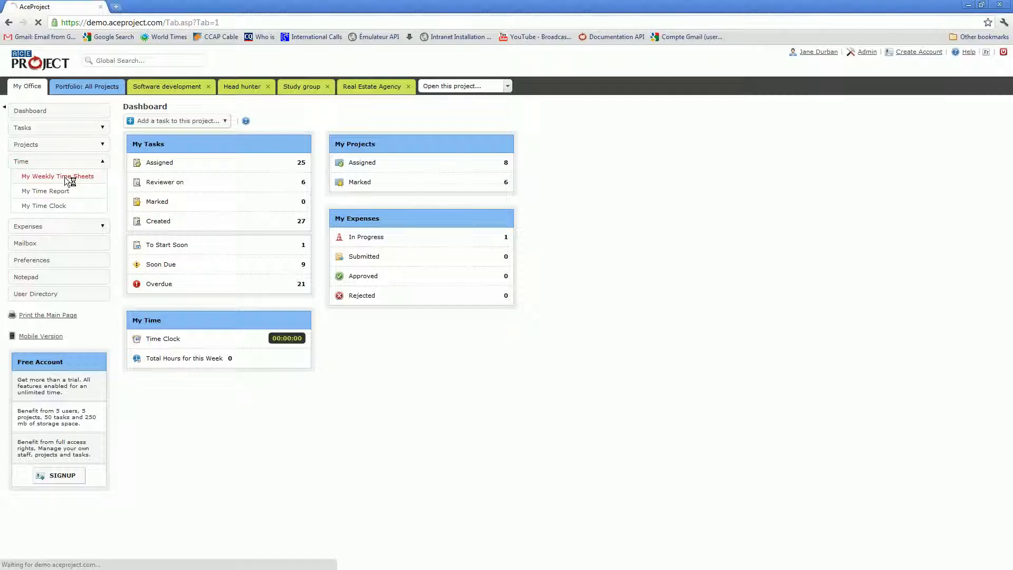
pyautogui.click(58, 176)
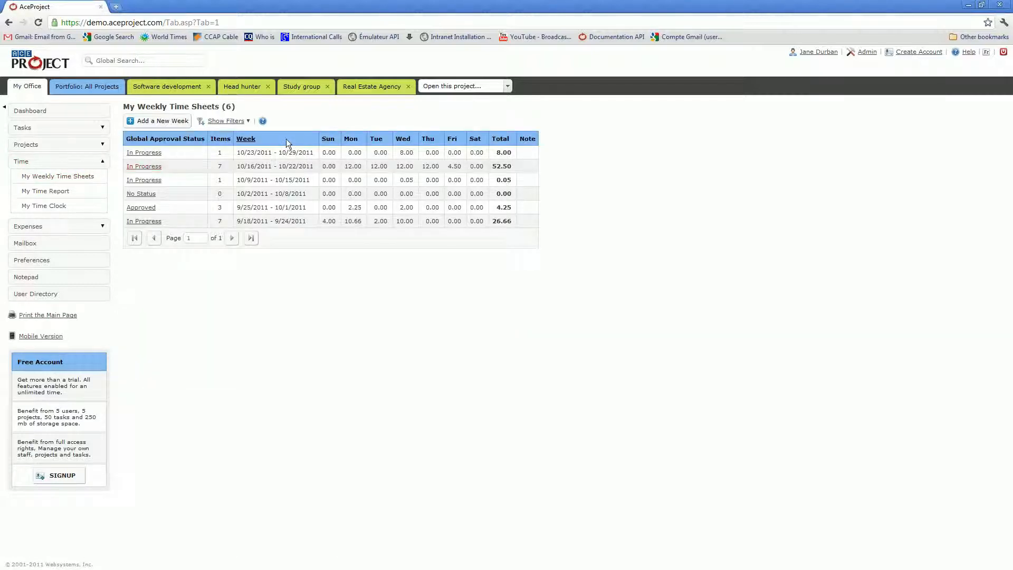
pyautogui.moveTo(167, 224)
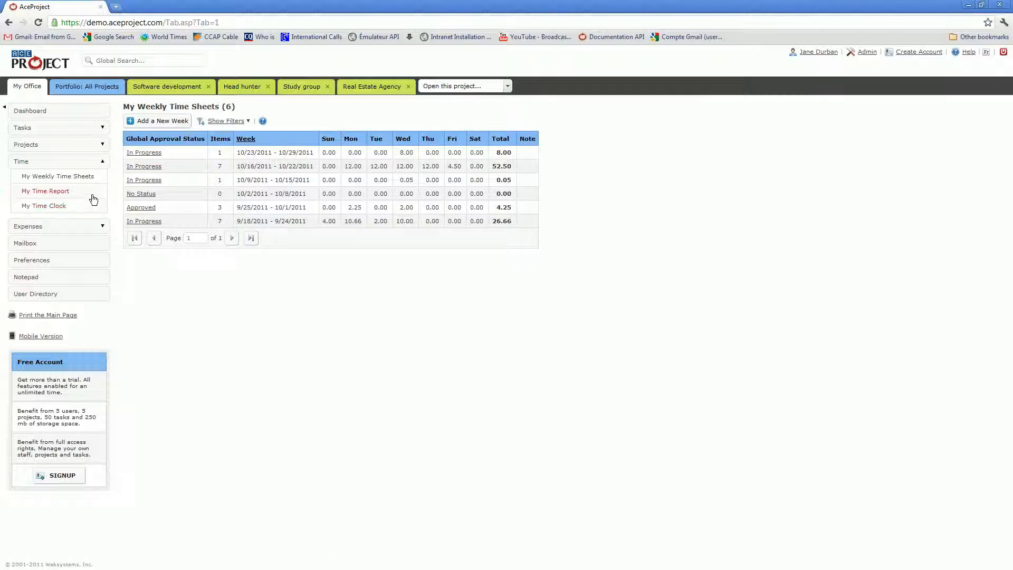
pyautogui.moveTo(43, 206)
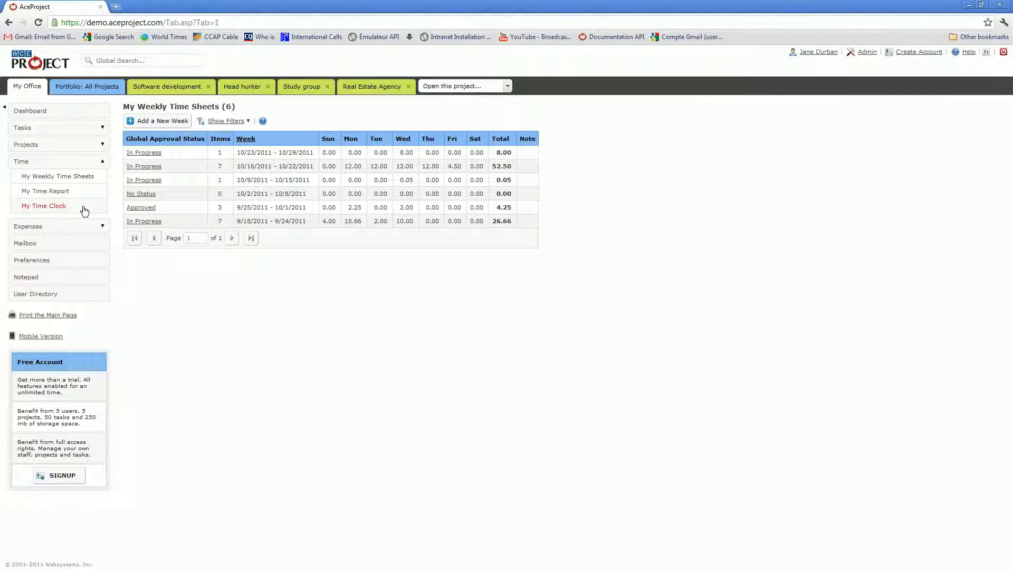
pyautogui.moveTo(82, 211)
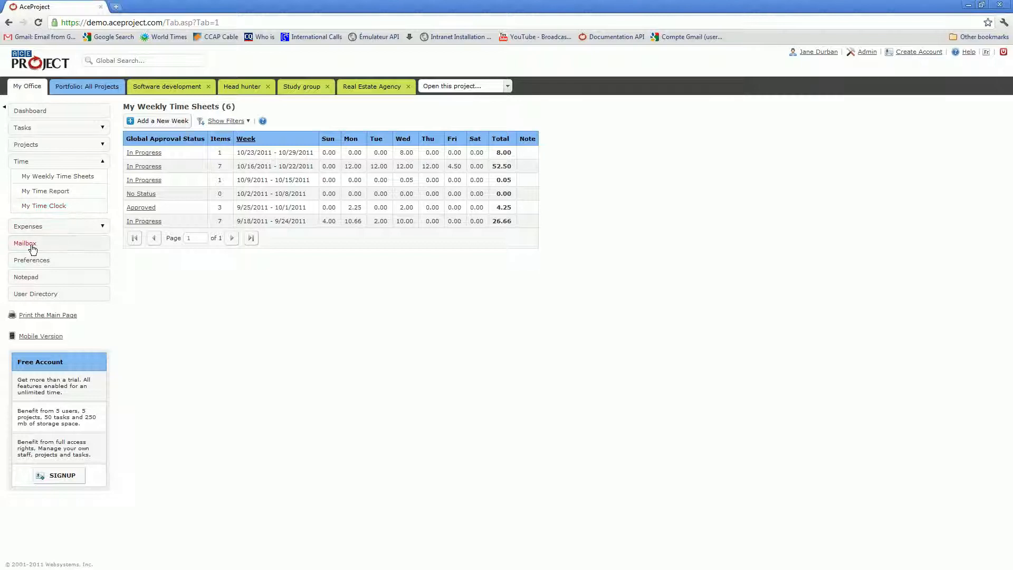
pyautogui.moveTo(50, 249)
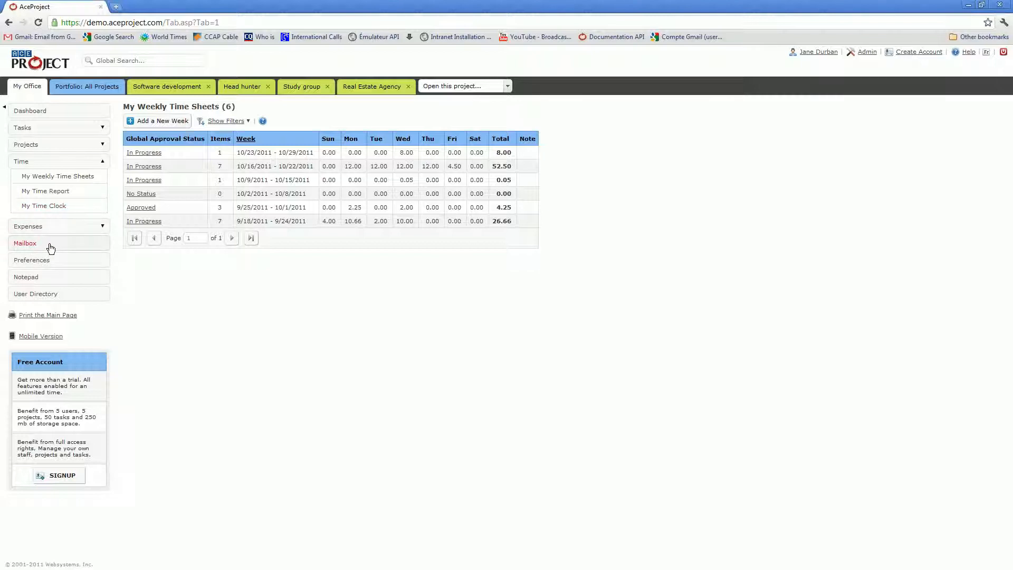
pyautogui.moveTo(41, 264)
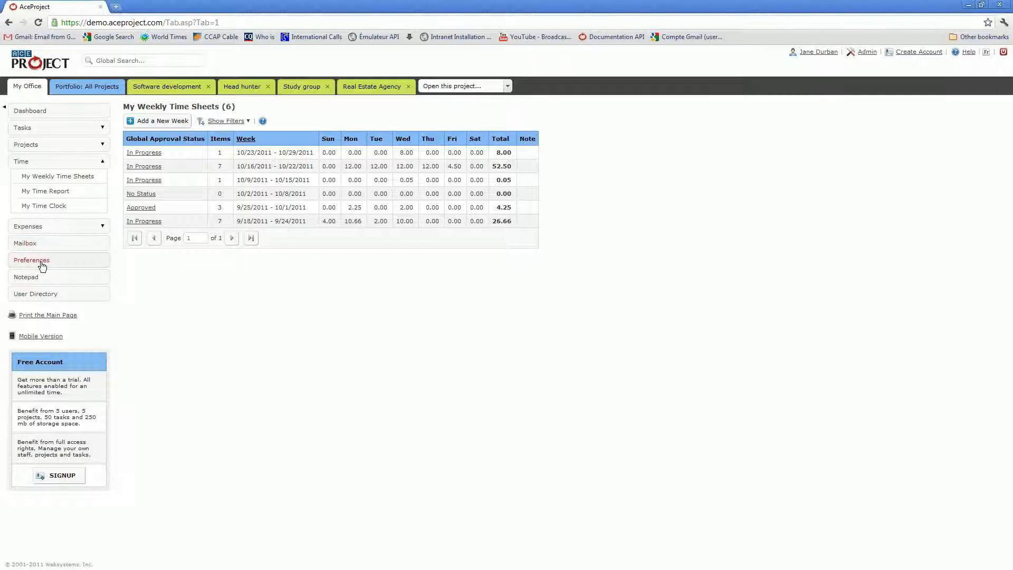
# Step: Show the Preferences page with account details and pagination settings
pyautogui.click(30, 259)
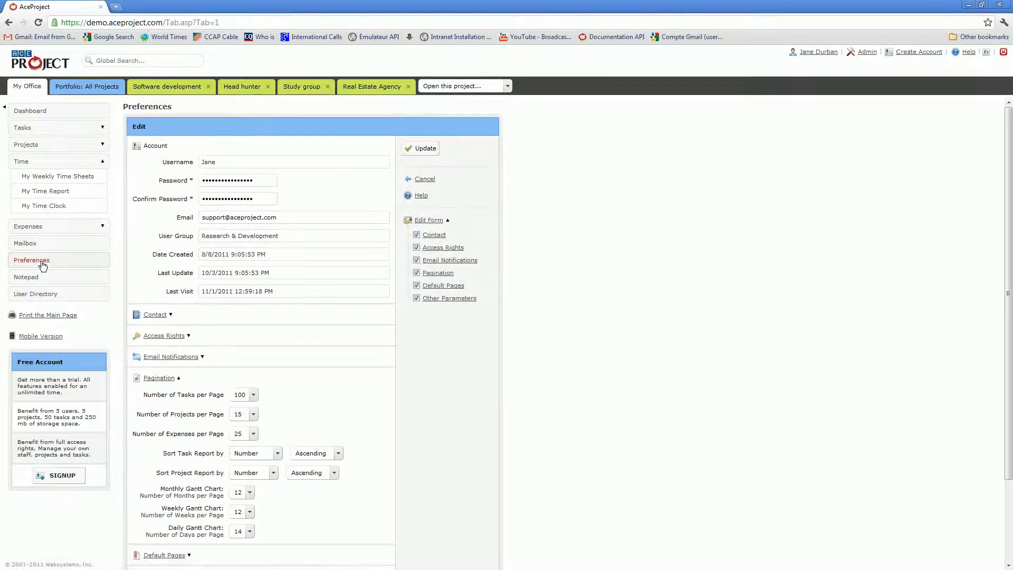
pyautogui.click(238, 198)
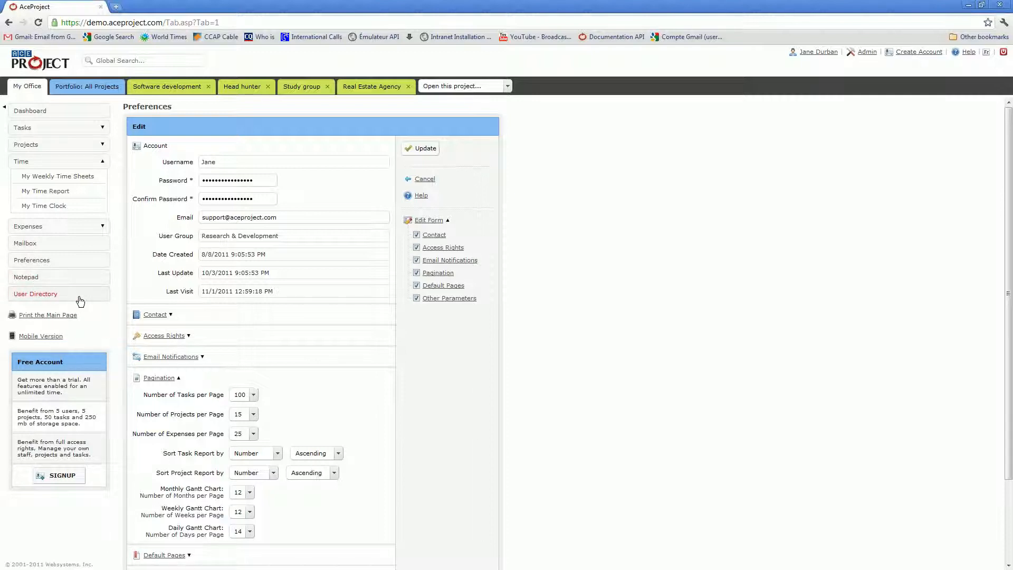
pyautogui.moveTo(80, 297)
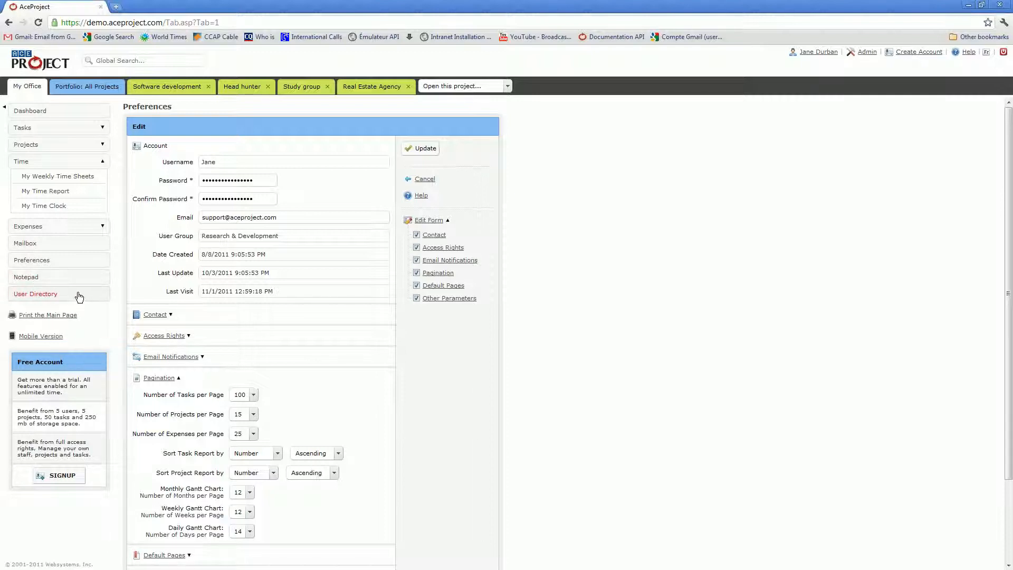
pyautogui.moveTo(79, 297)
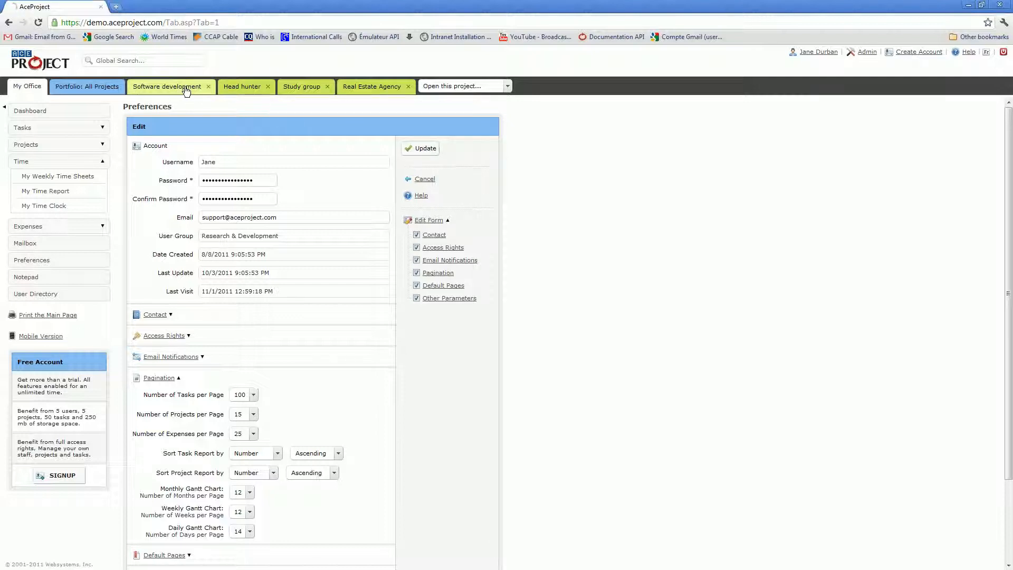
# Step: Switch to the Software development project tab listing its 14 incomplete tasks
pyautogui.click(166, 85)
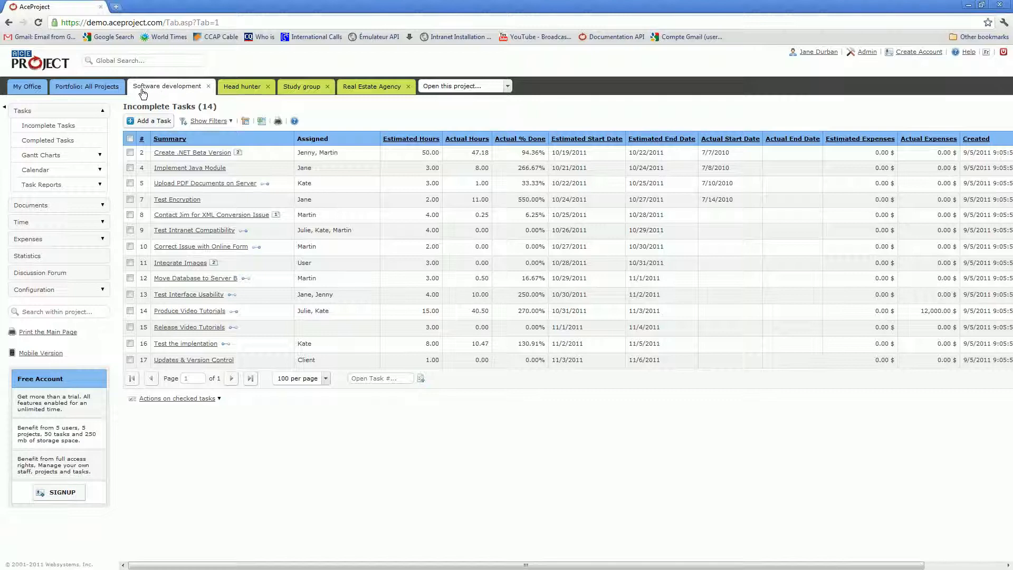
pyautogui.moveTo(180, 93)
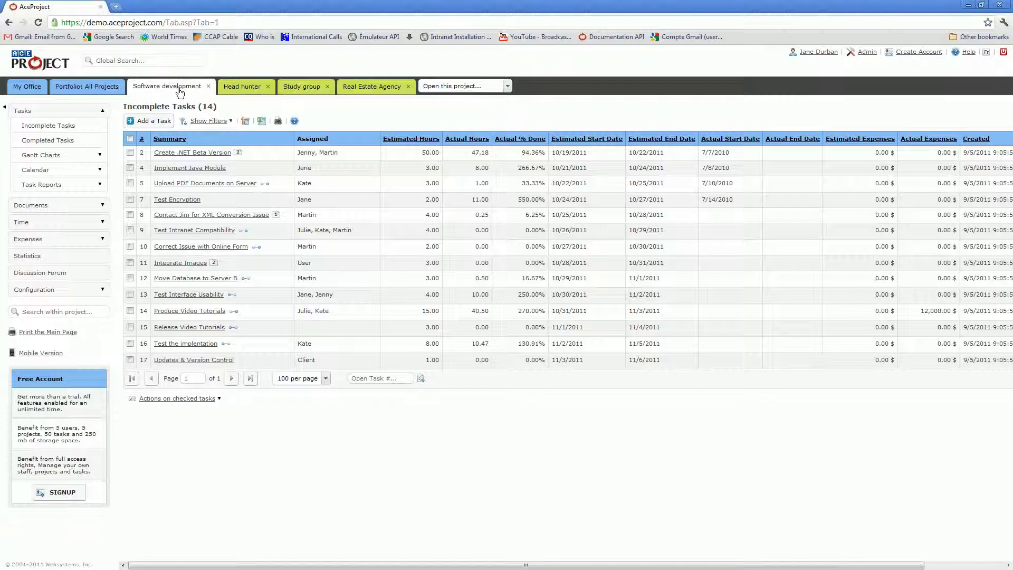
pyautogui.moveTo(202, 116)
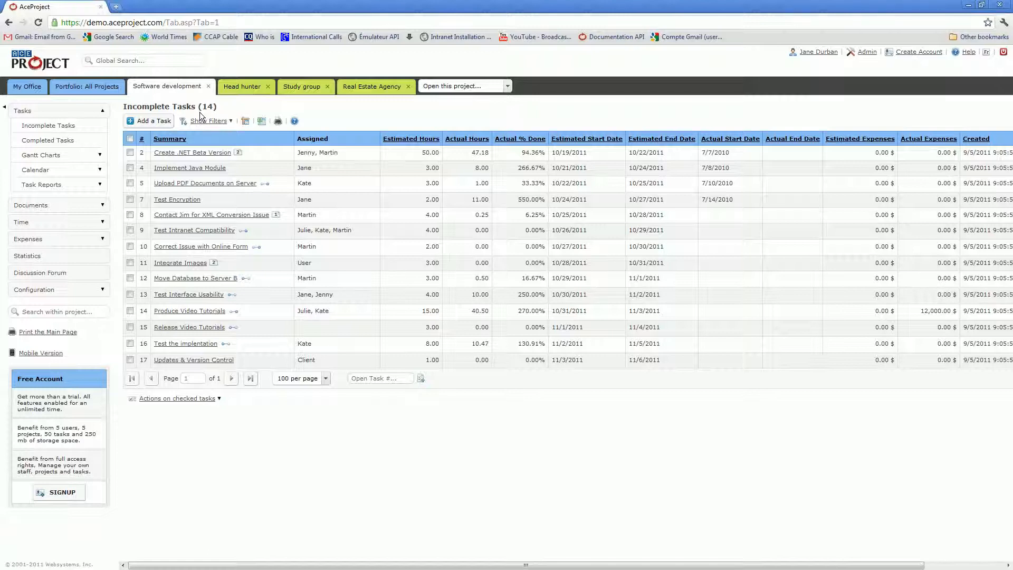
pyautogui.moveTo(169, 94)
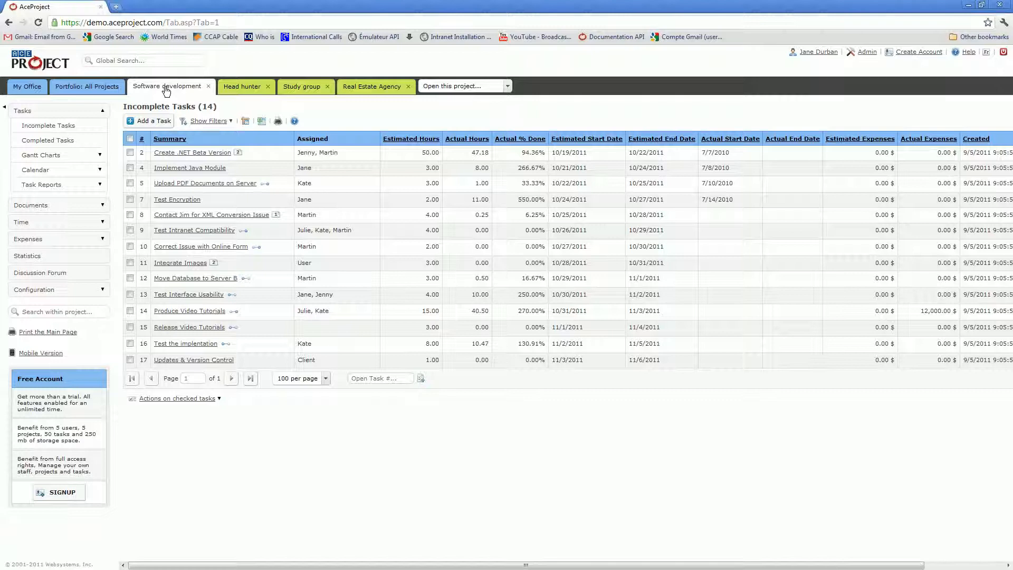
pyautogui.moveTo(76, 199)
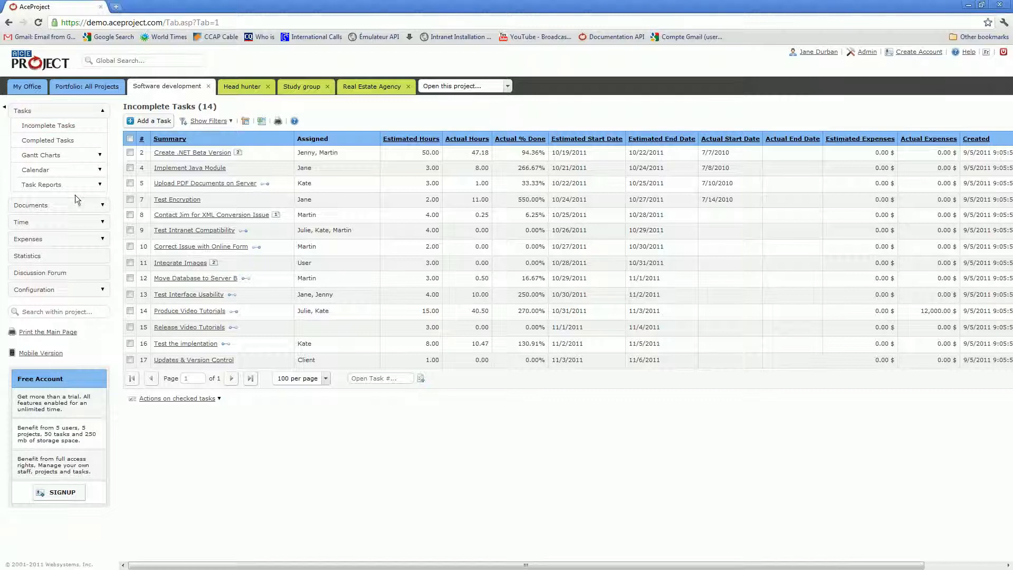
pyautogui.moveTo(82, 166)
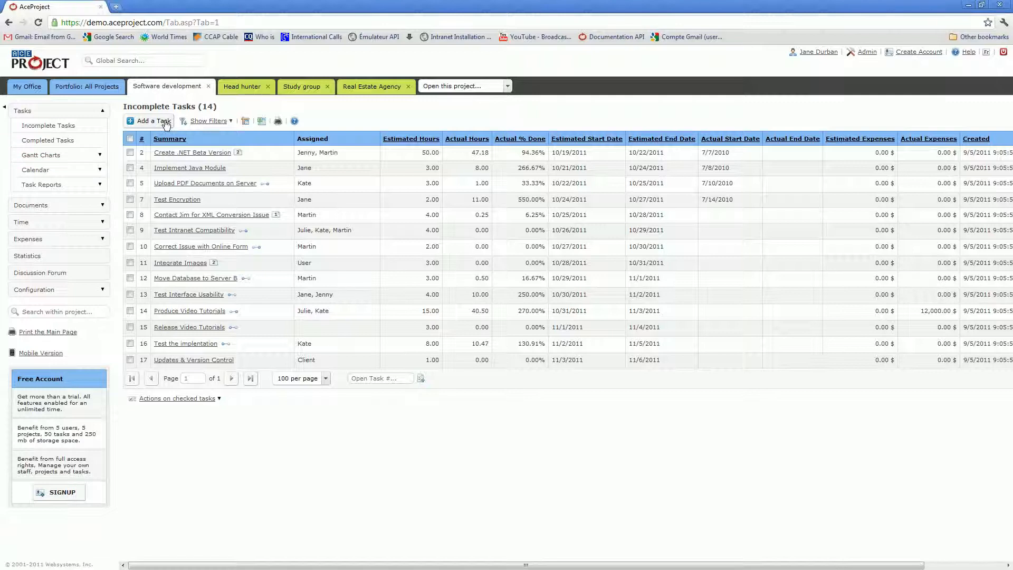
pyautogui.moveTo(107, 134)
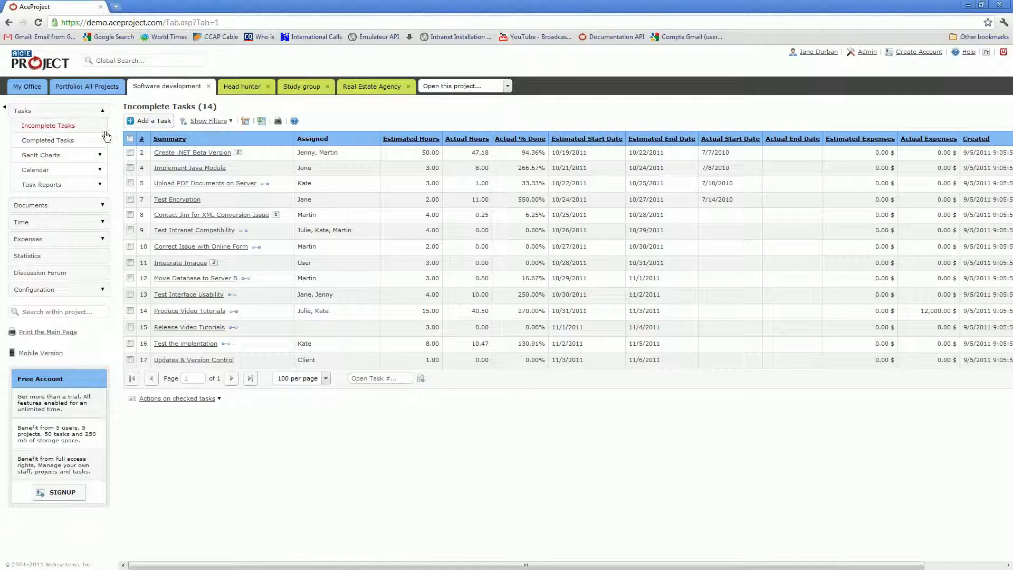
pyautogui.click(47, 140)
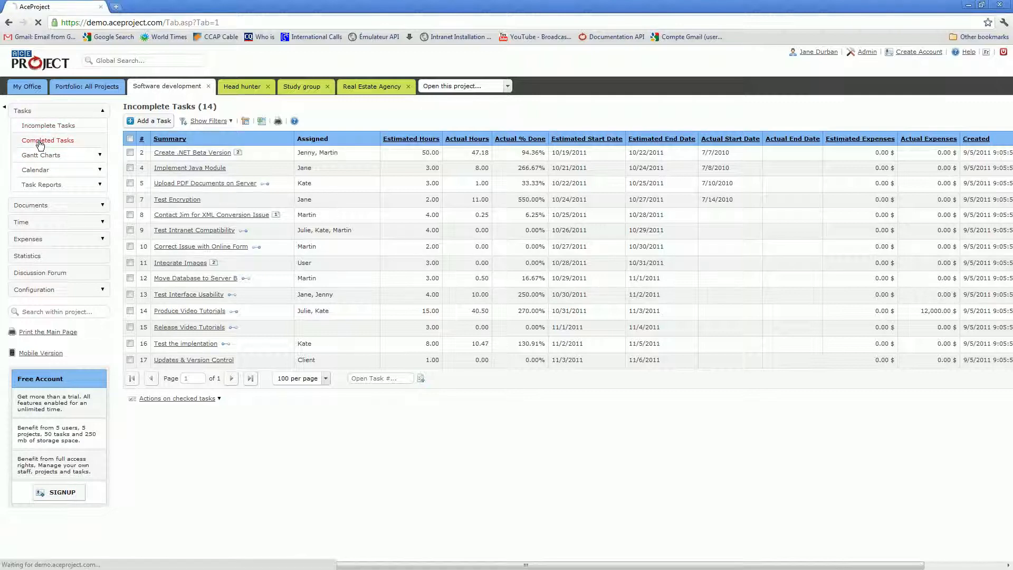
# Step: List the project's 3 completed tasks and head to Calendar > Monthly View
pyautogui.click(48, 141)
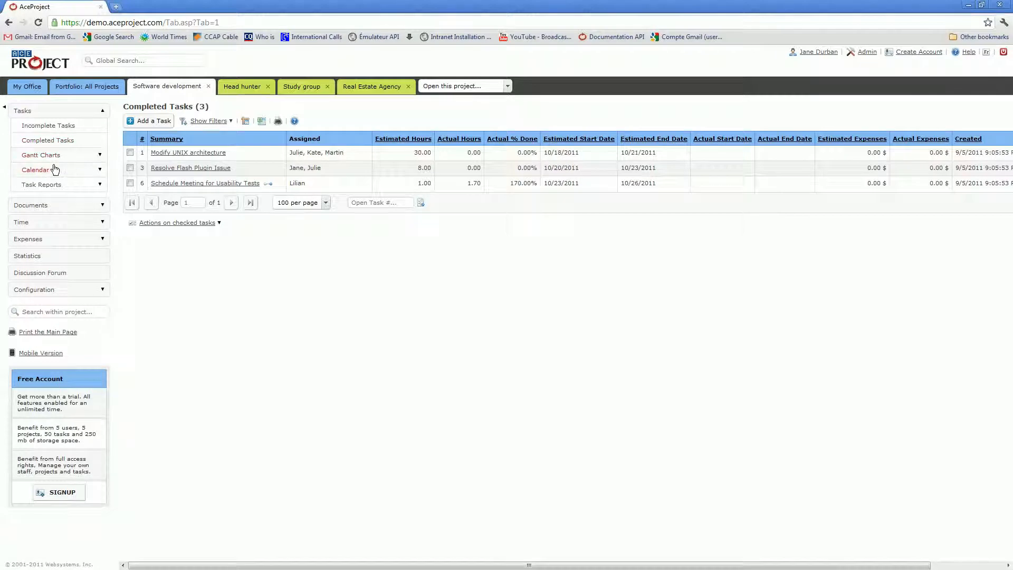
pyautogui.click(36, 169)
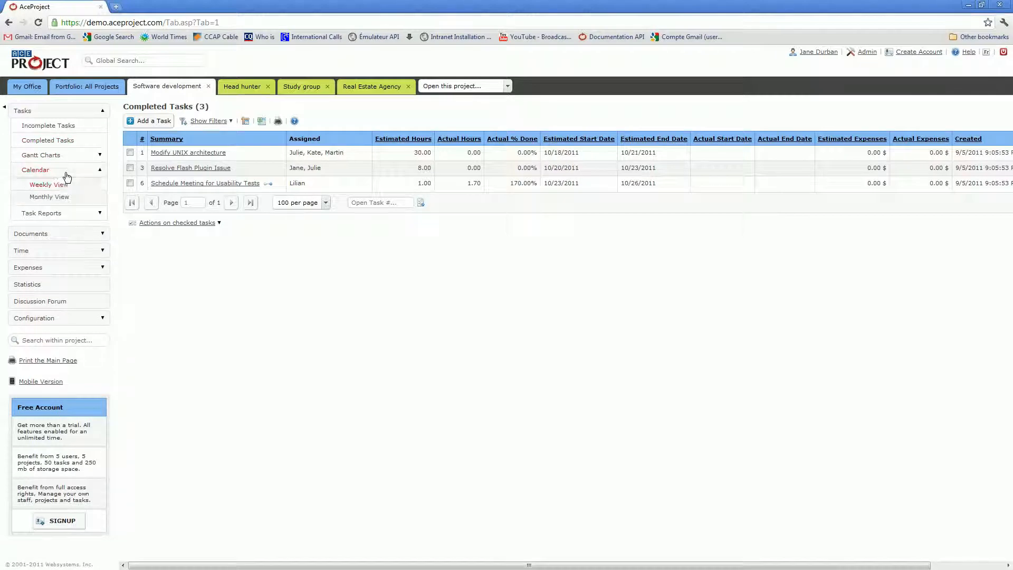
pyautogui.click(50, 196)
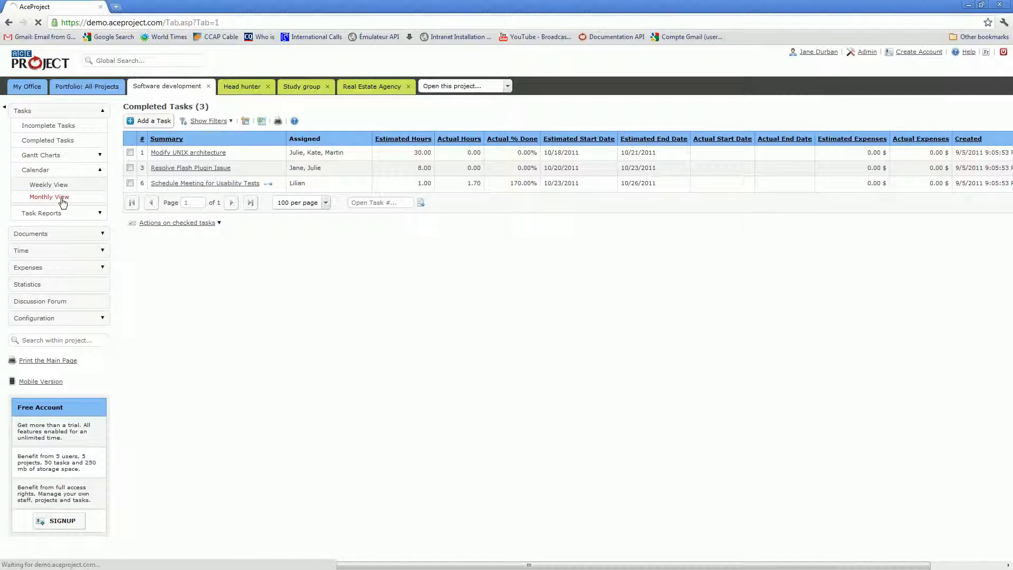
# Step: Show the November 2011 monthly calendar and expand Task Reports and Configuration menus
pyautogui.click(49, 198)
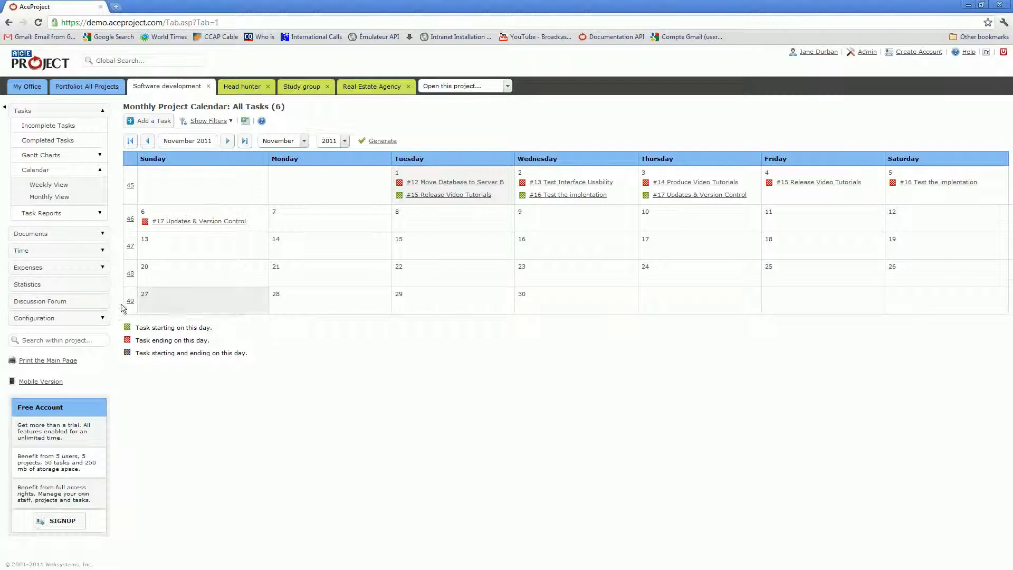
pyautogui.moveTo(290, 358)
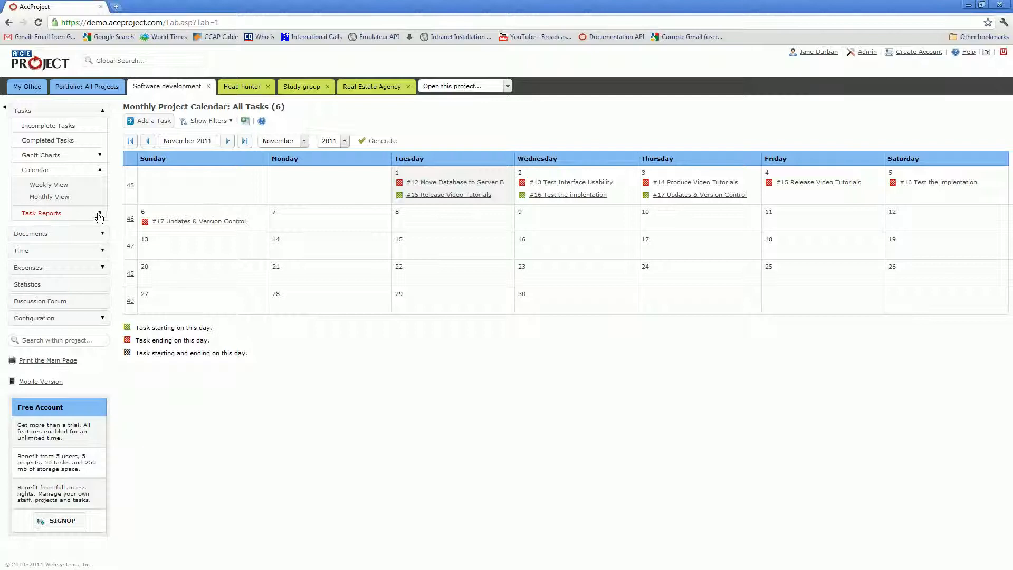
pyautogui.click(41, 213)
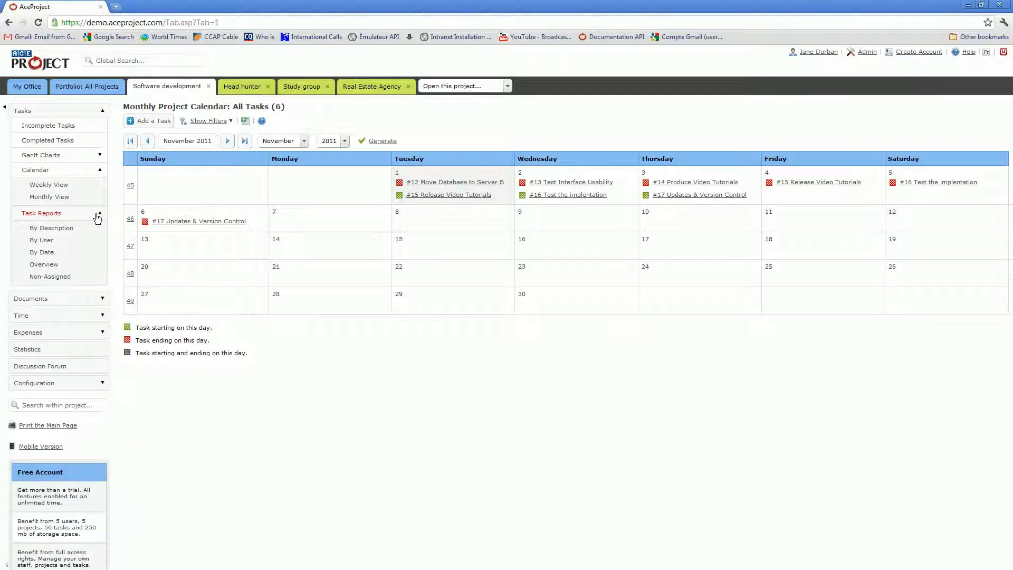
pyautogui.moveTo(96, 220)
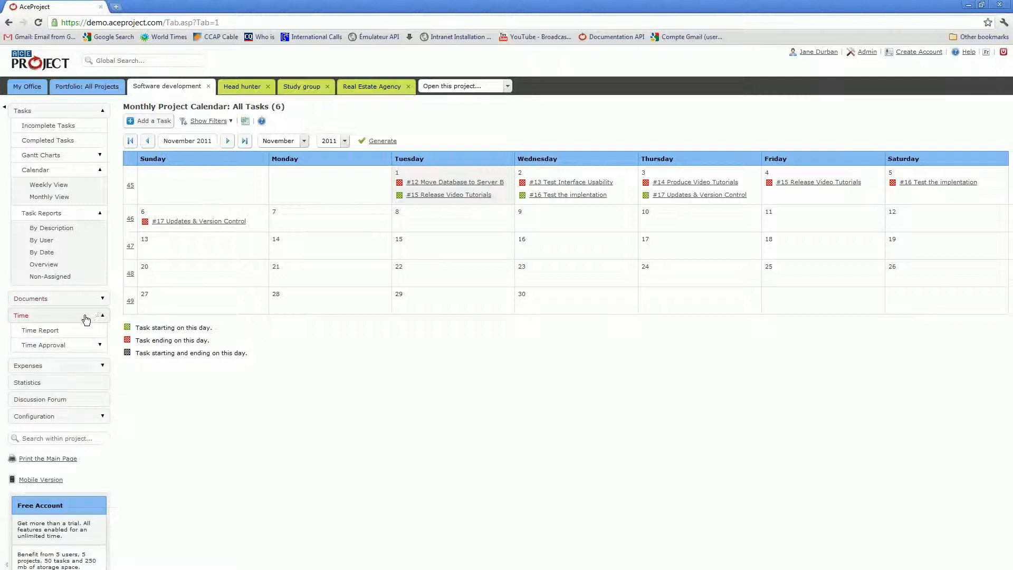
pyautogui.moveTo(167, 93)
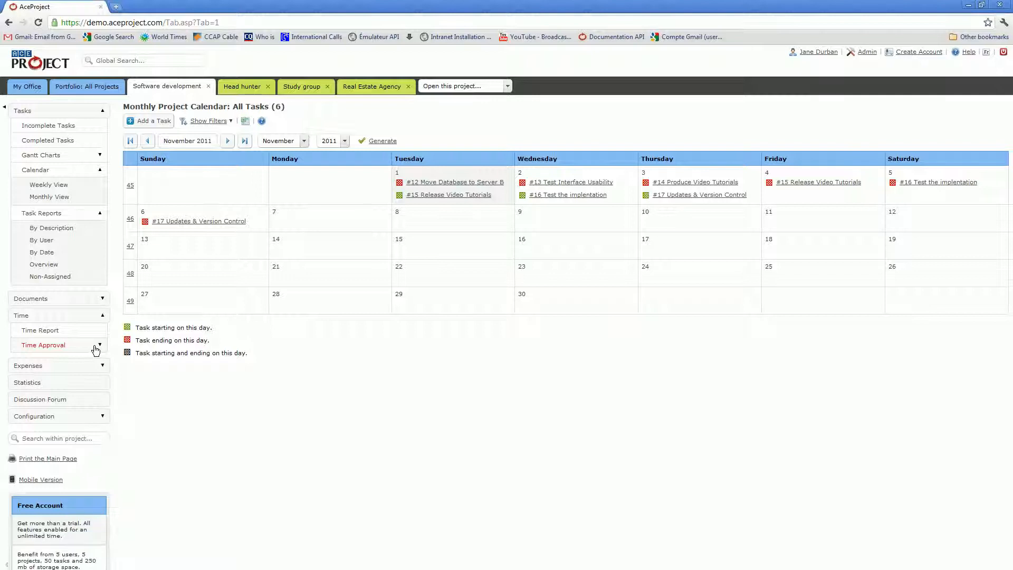
pyautogui.moveTo(92, 349)
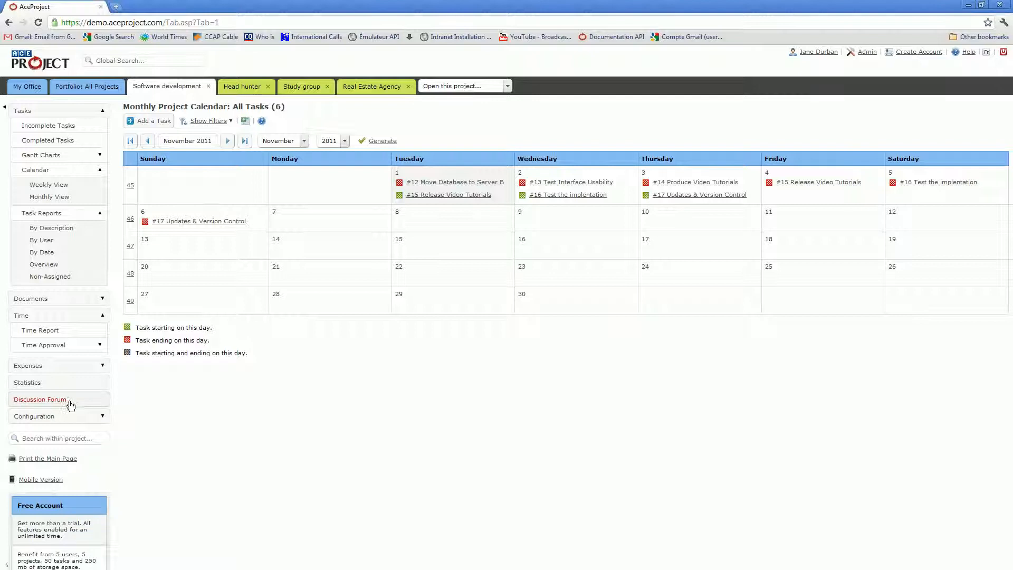
pyautogui.moveTo(70, 404)
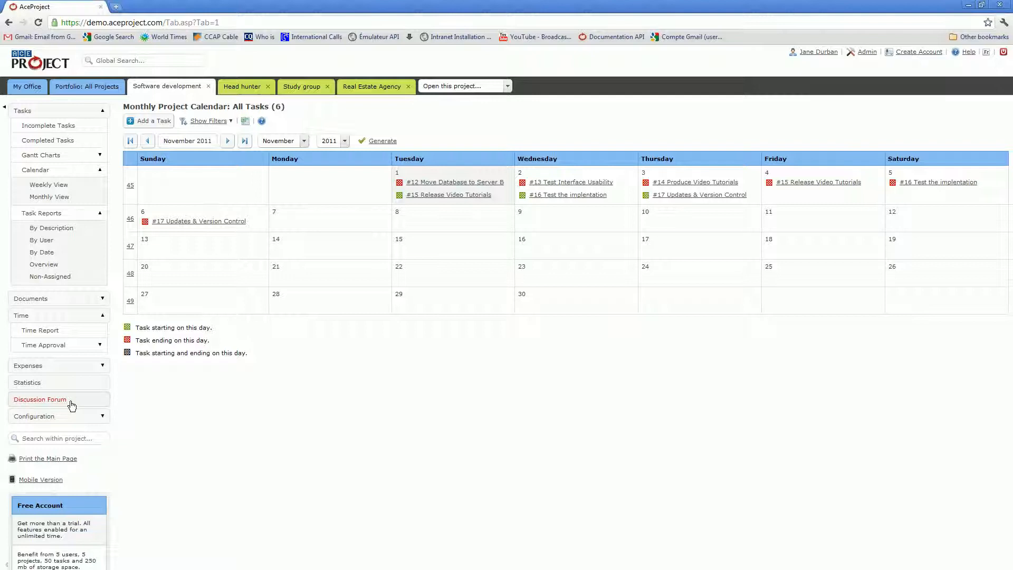
pyautogui.click(34, 416)
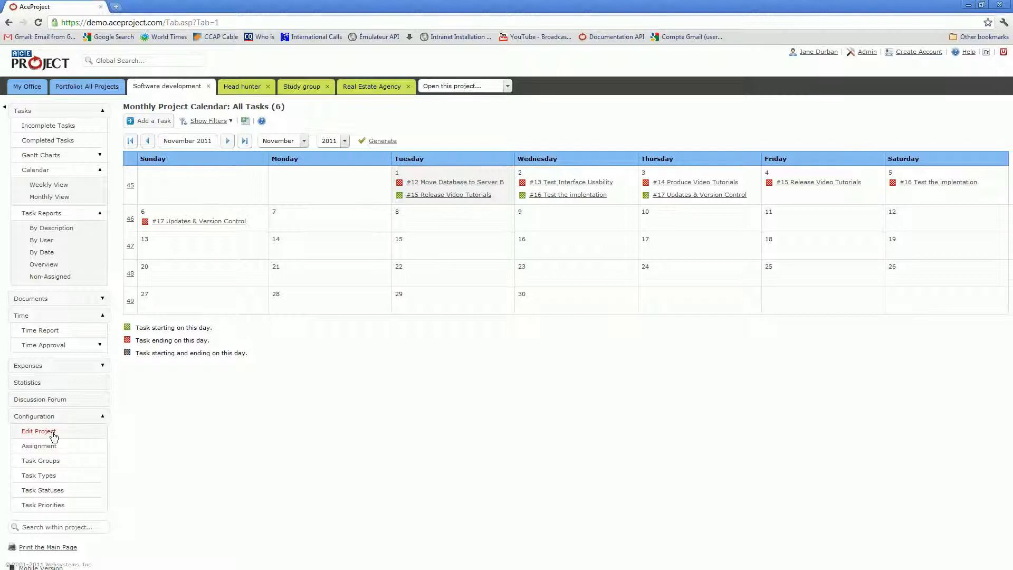
pyautogui.click(38, 431)
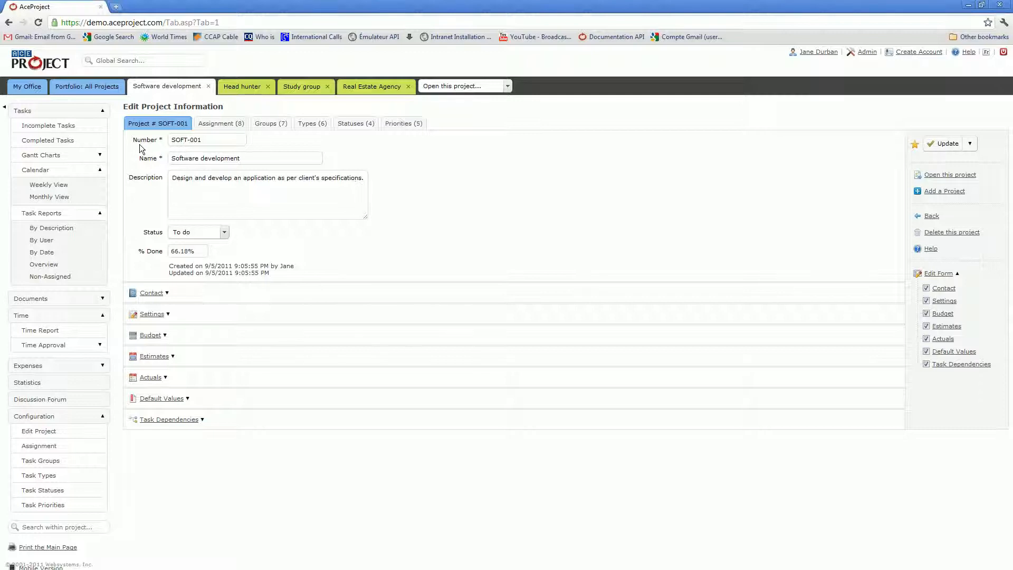
pyautogui.click(207, 139)
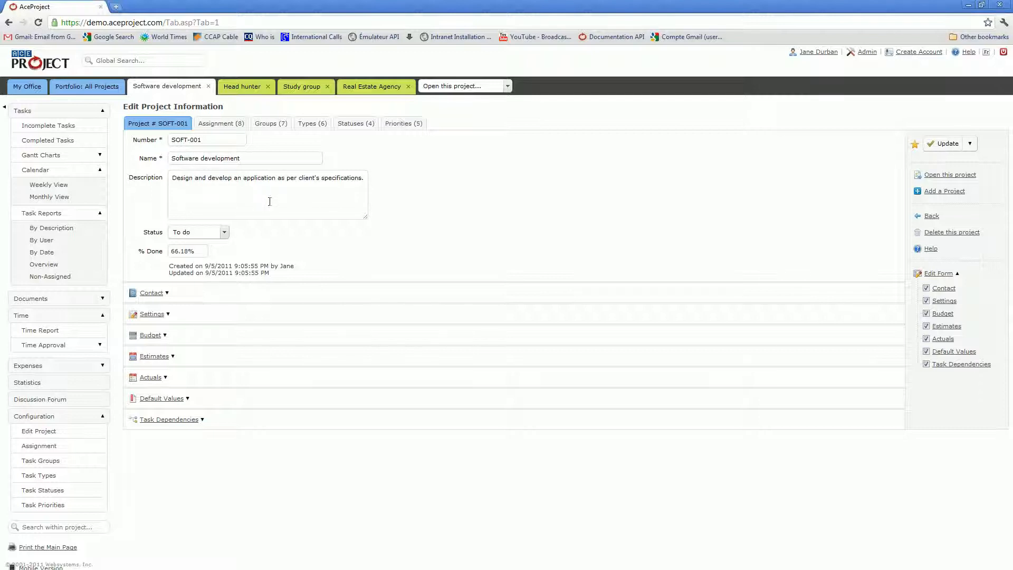
pyautogui.moveTo(249, 392)
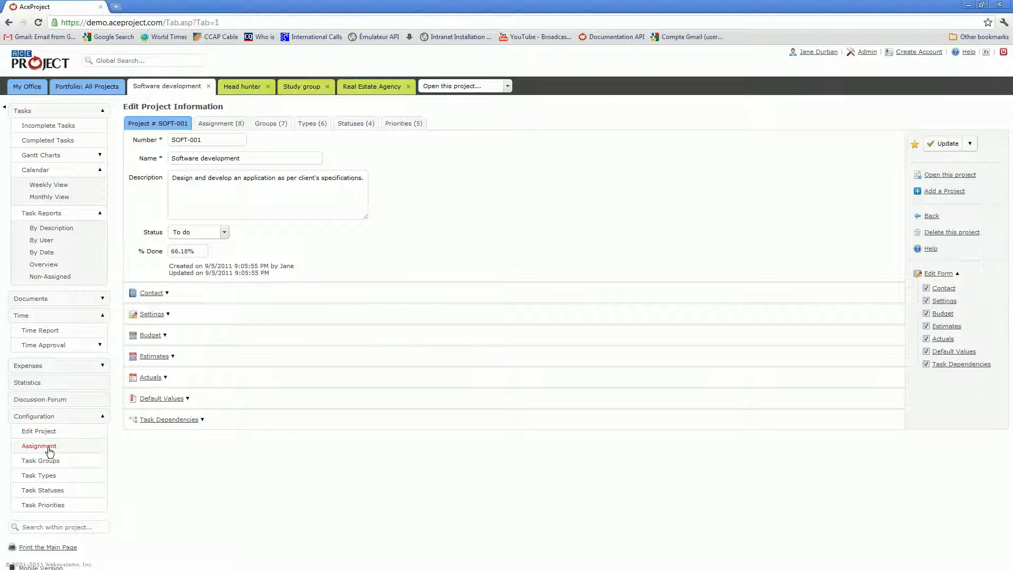
# Step: Show the Task Groups page listing seven groups from Design to Release
pyautogui.click(39, 445)
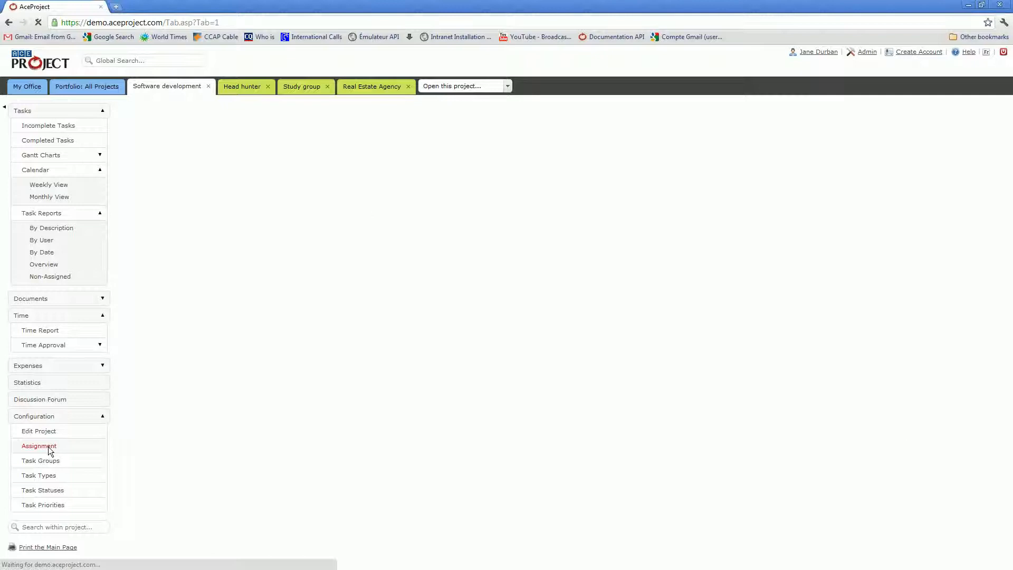
pyautogui.click(39, 446)
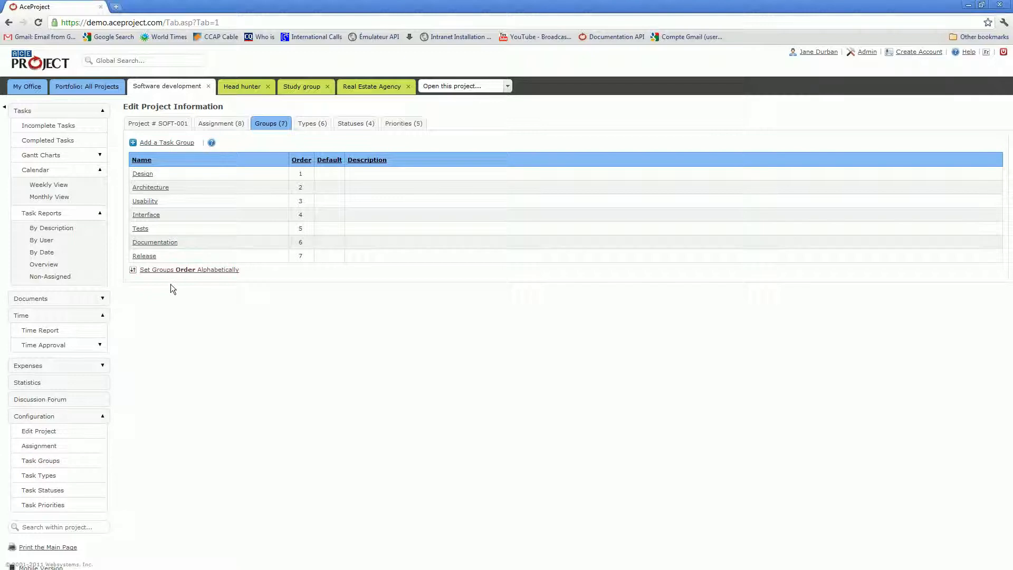
pyautogui.moveTo(168, 298)
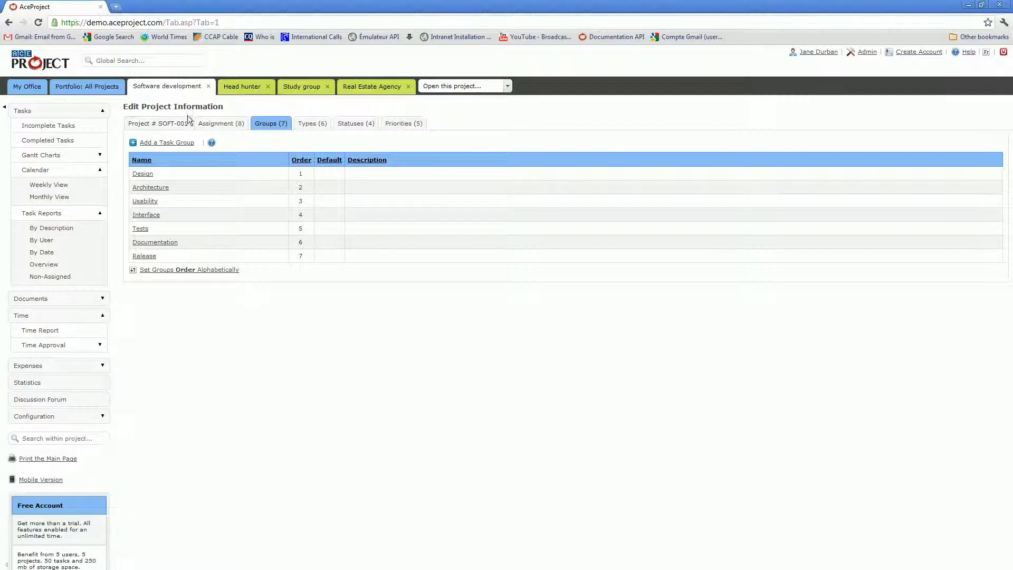
# Step: Switch to the Portfolio: All Projects view listing the eight projects
pyautogui.click(87, 85)
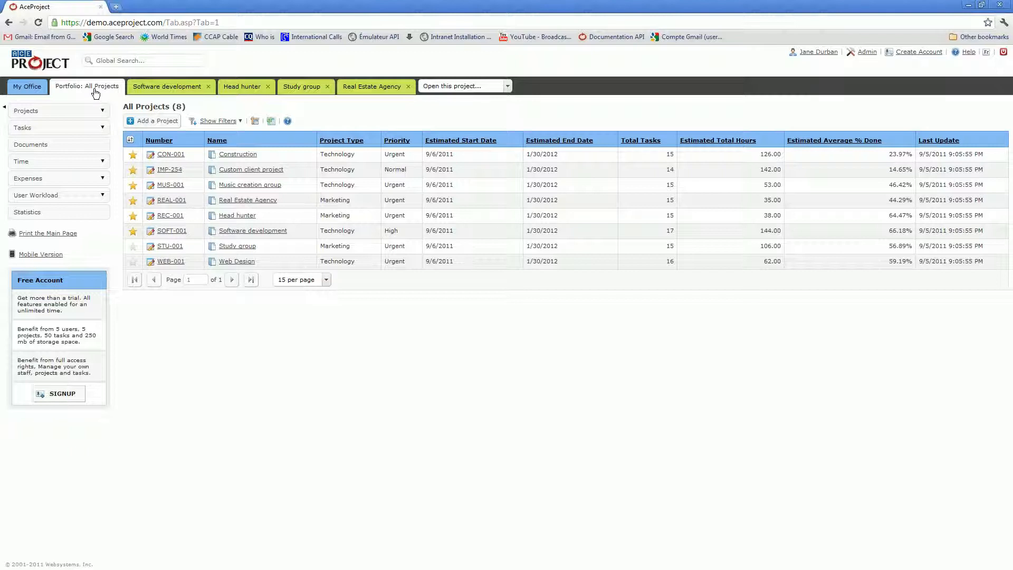
pyautogui.moveTo(326, 108)
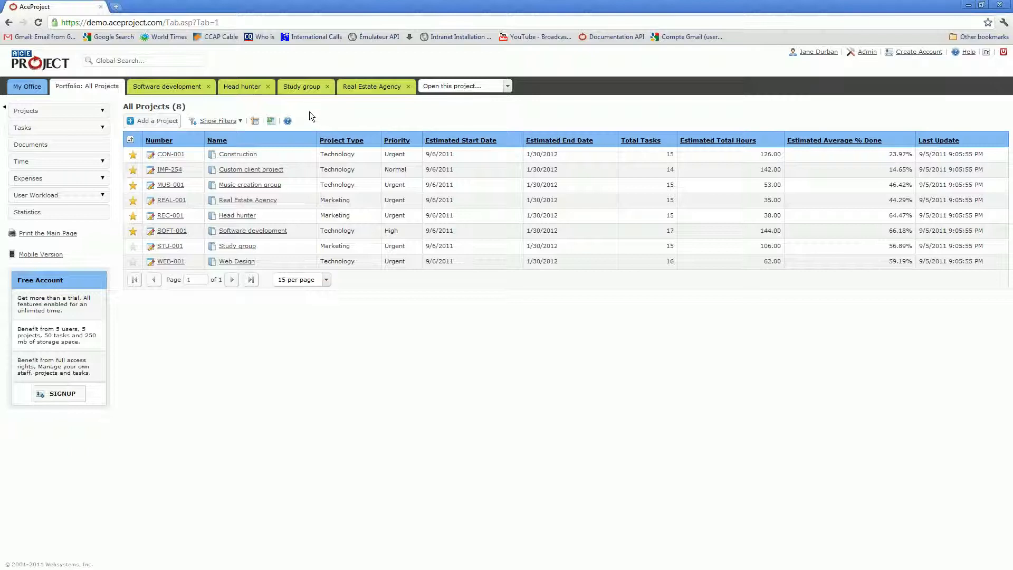
pyautogui.moveTo(318, 117)
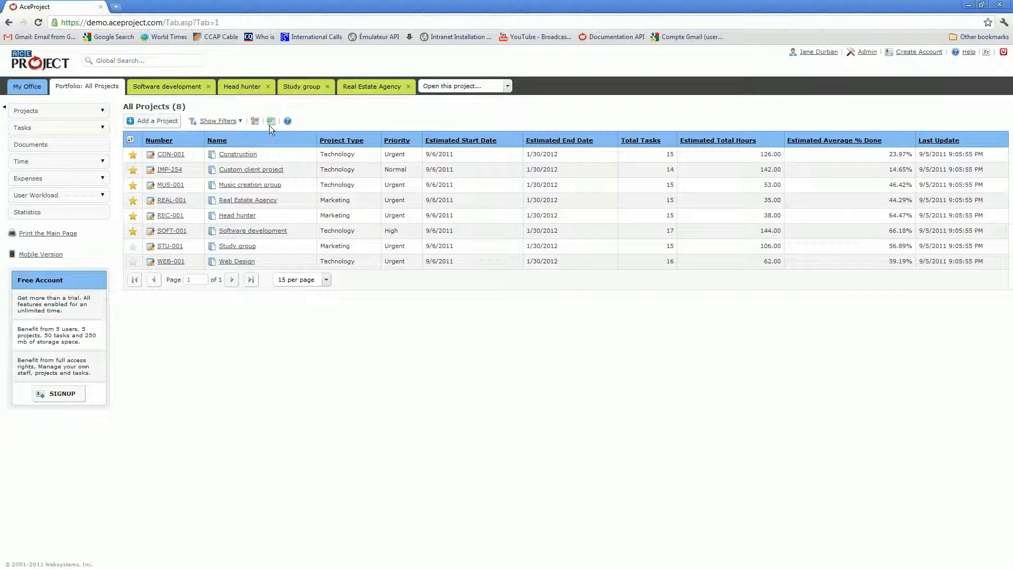
pyautogui.moveTo(254, 122)
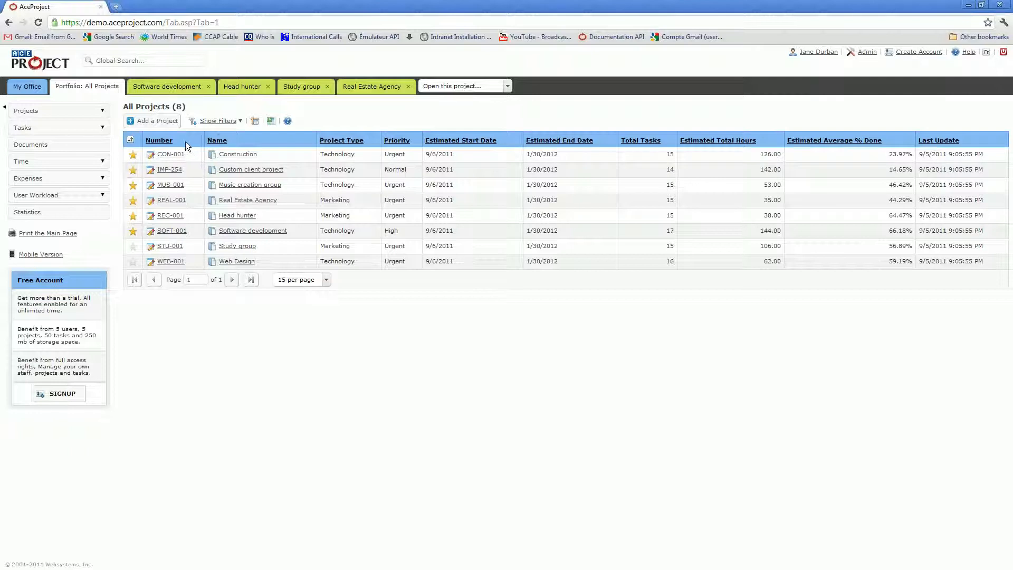
pyautogui.moveTo(304, 340)
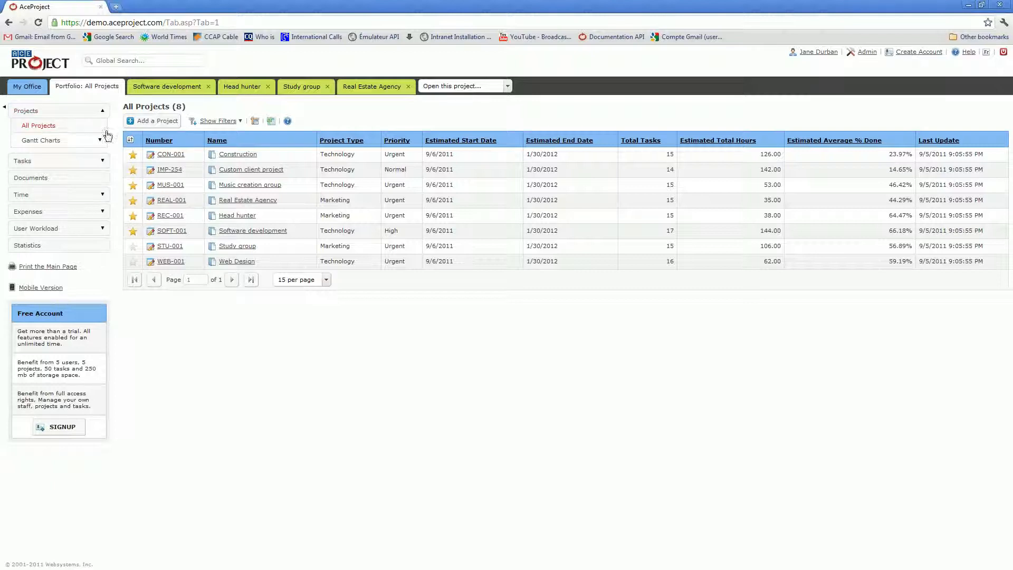
# Step: Expand the portfolio's Gantt Charts and Task Reports groups, then fold Tasks away
pyautogui.click(41, 140)
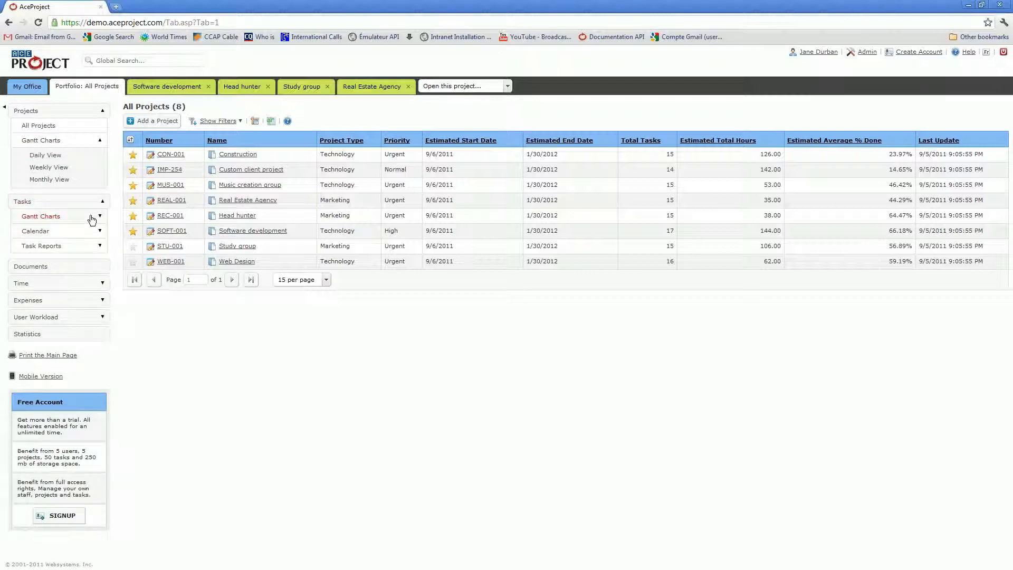
pyautogui.moveTo(71, 235)
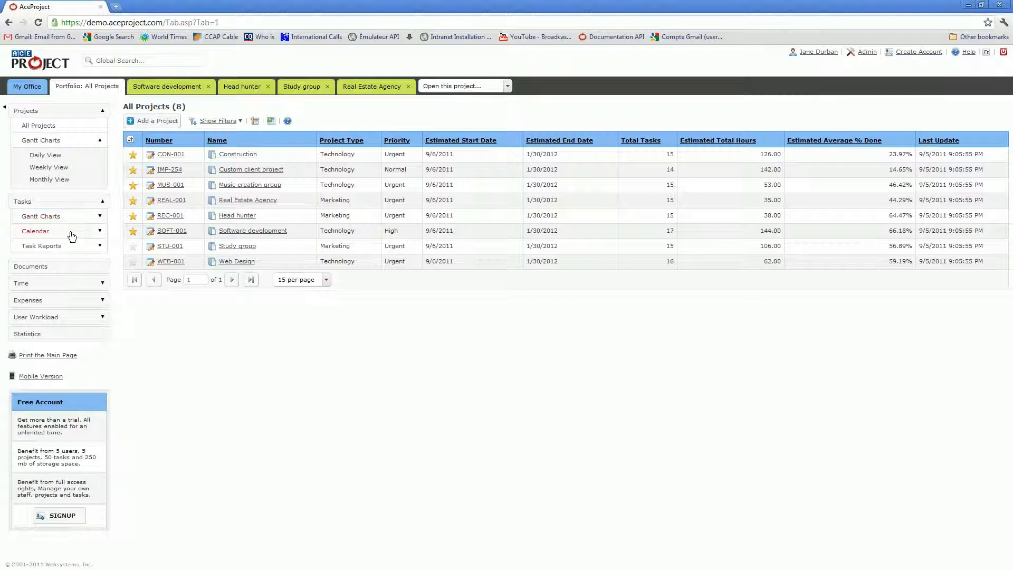
pyautogui.moveTo(59, 235)
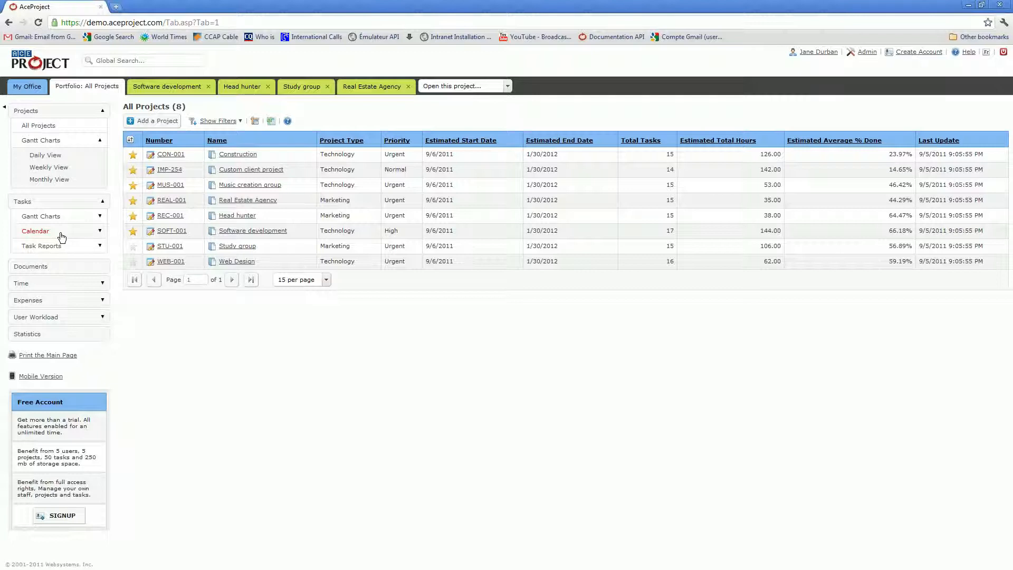
pyautogui.click(41, 246)
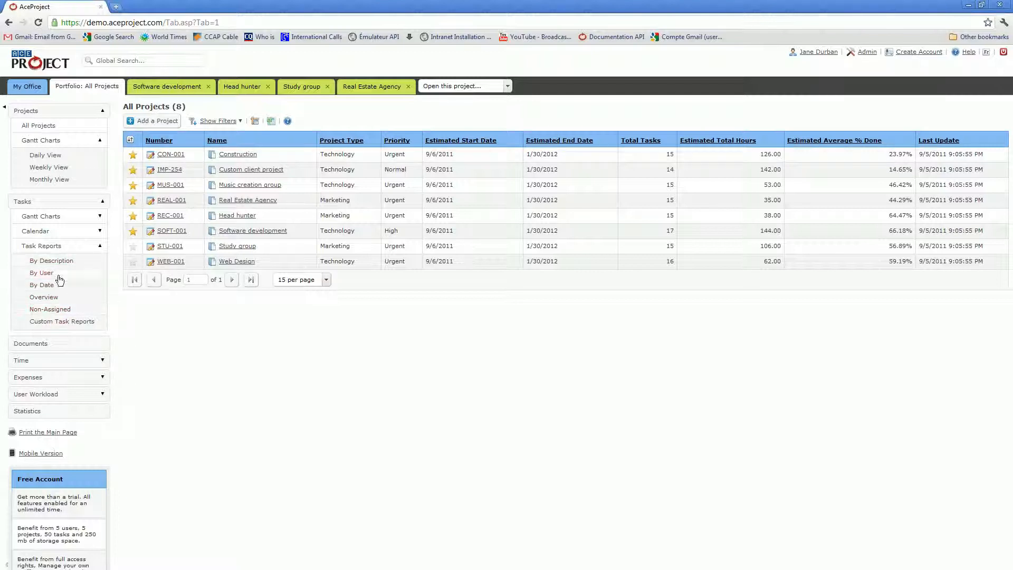
pyautogui.moveTo(43, 297)
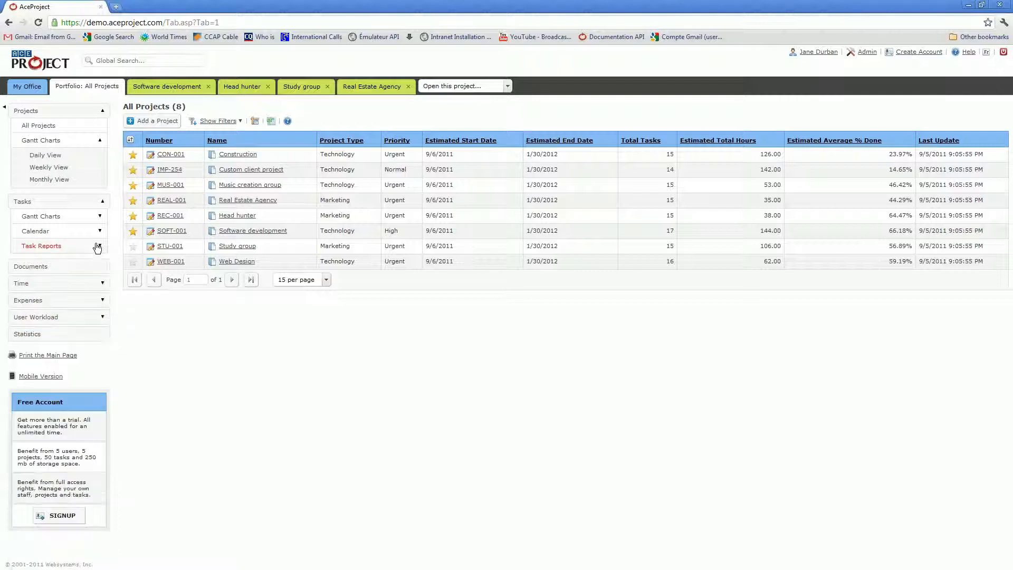
pyautogui.click(22, 200)
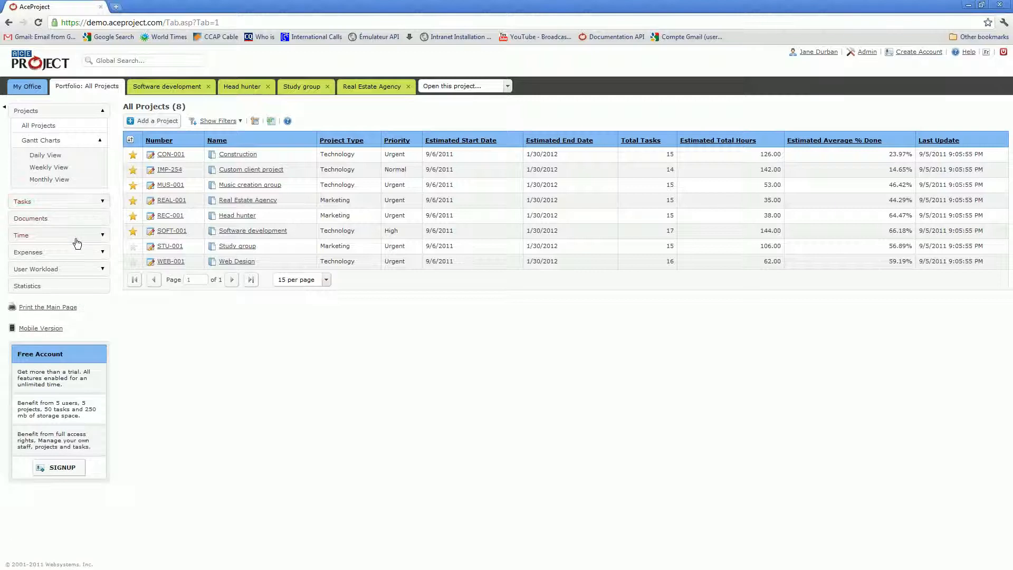
# Step: Expand User Workload and request the Daily View - By Project report
pyautogui.click(35, 269)
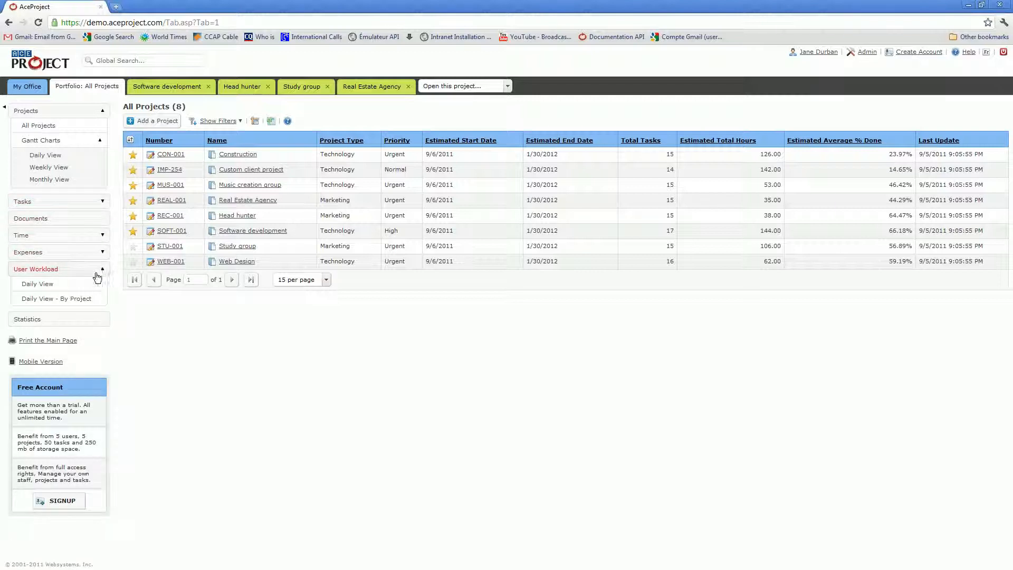
pyautogui.click(56, 299)
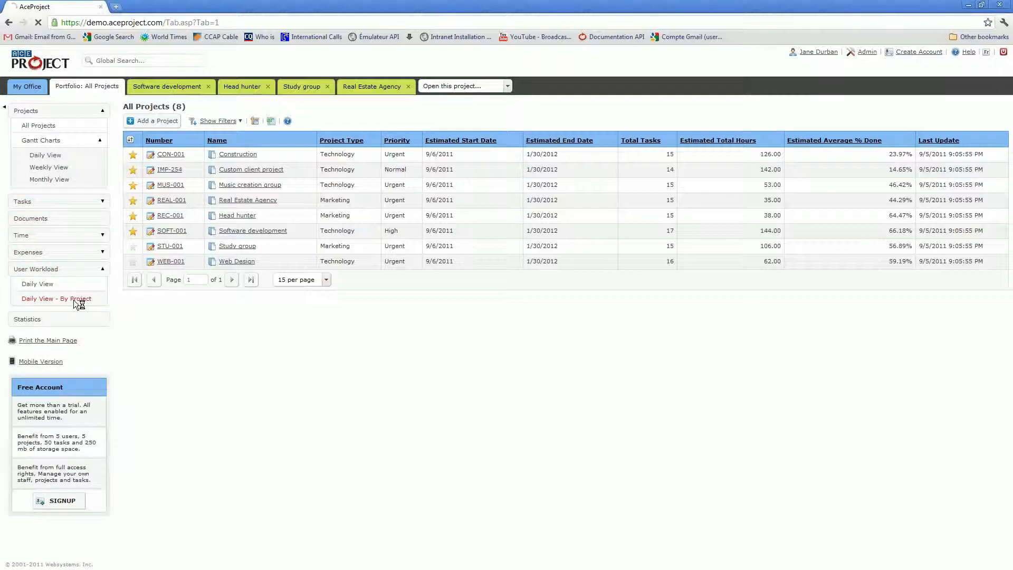
# Step: Show the daily user workload by project for Nov 1-13, 2011, then fold User Workload
pyautogui.click(56, 298)
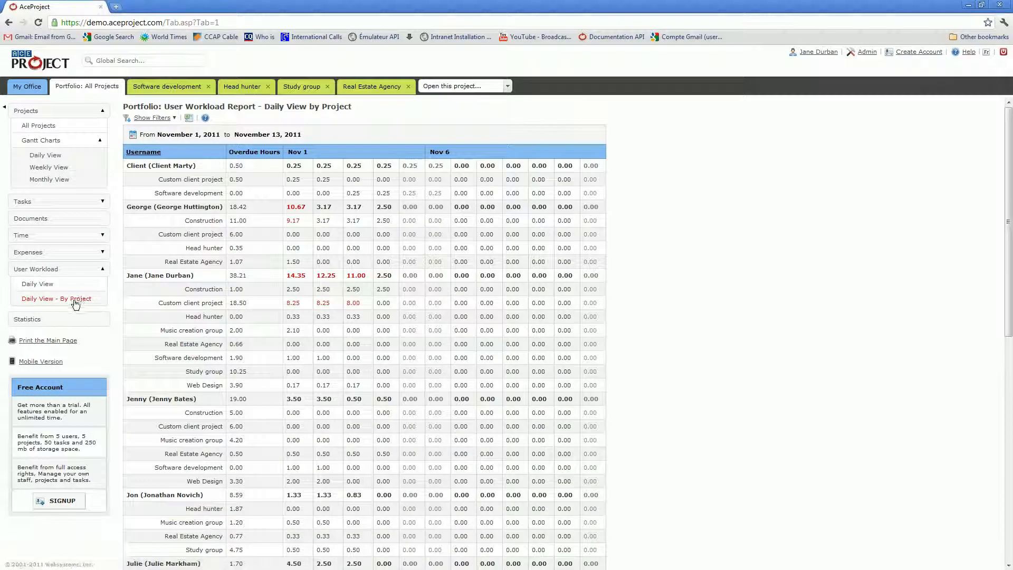
pyautogui.moveTo(110, 308)
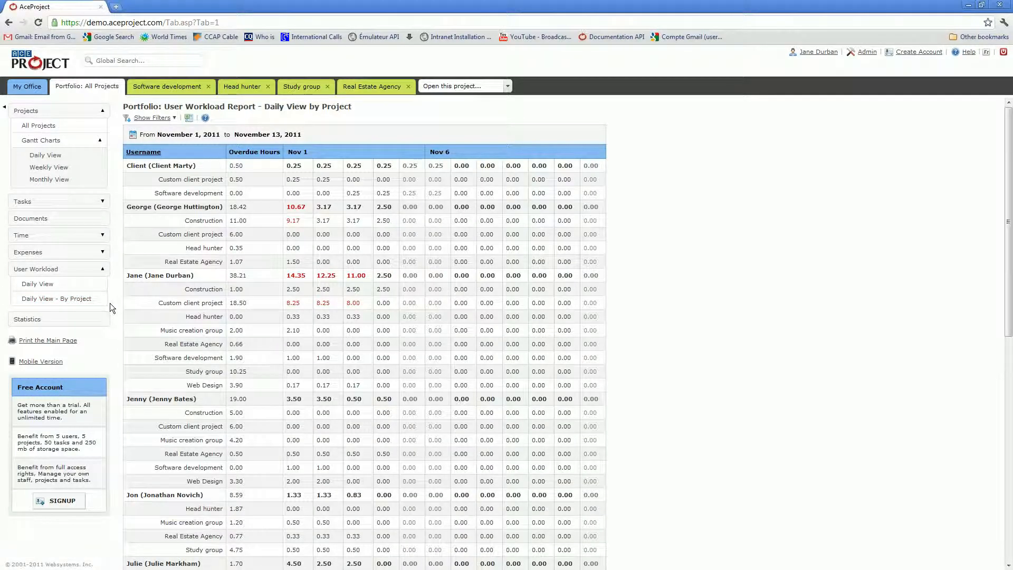
pyautogui.moveTo(118, 308)
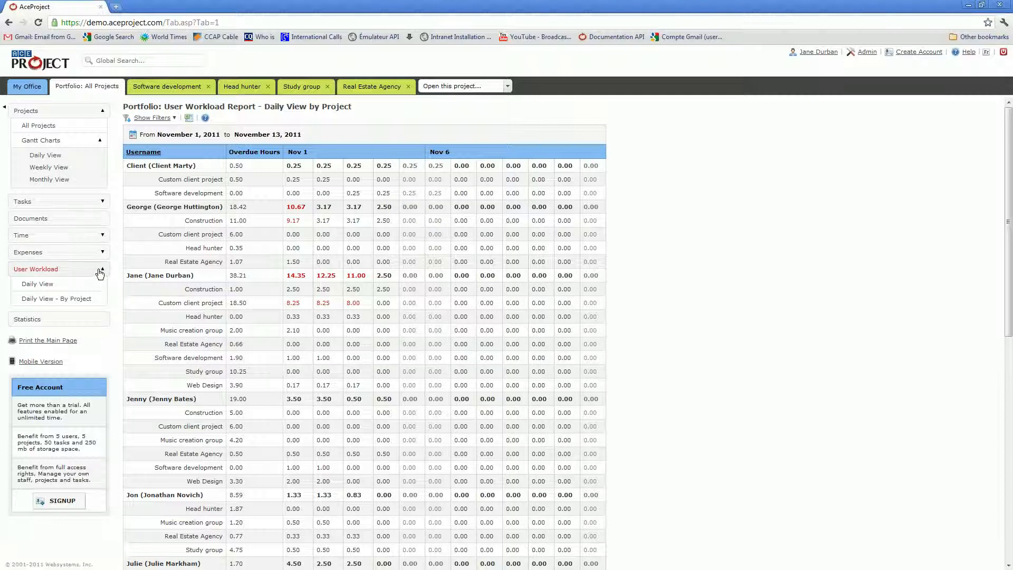
pyautogui.click(101, 269)
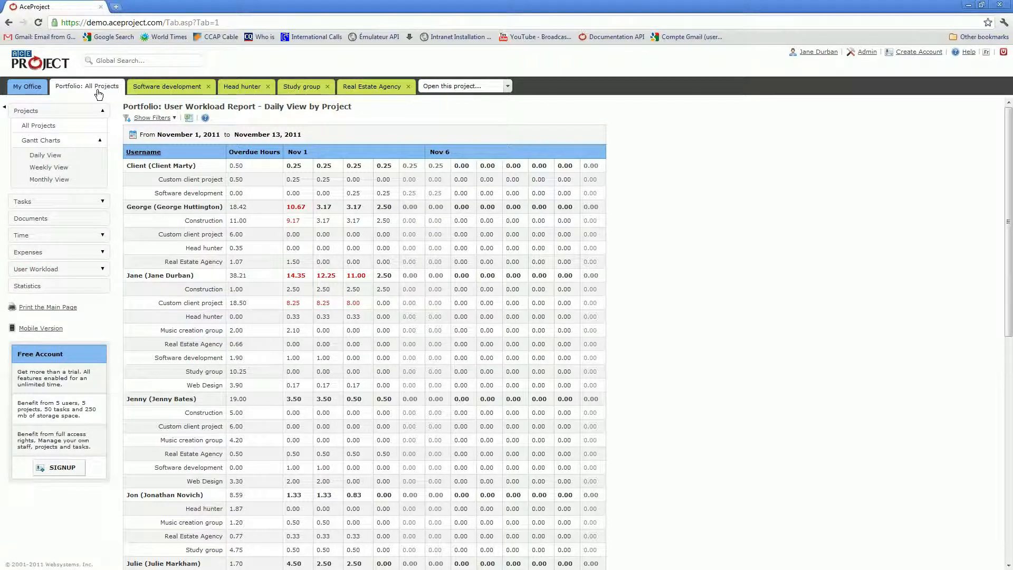
pyautogui.moveTo(94, 101)
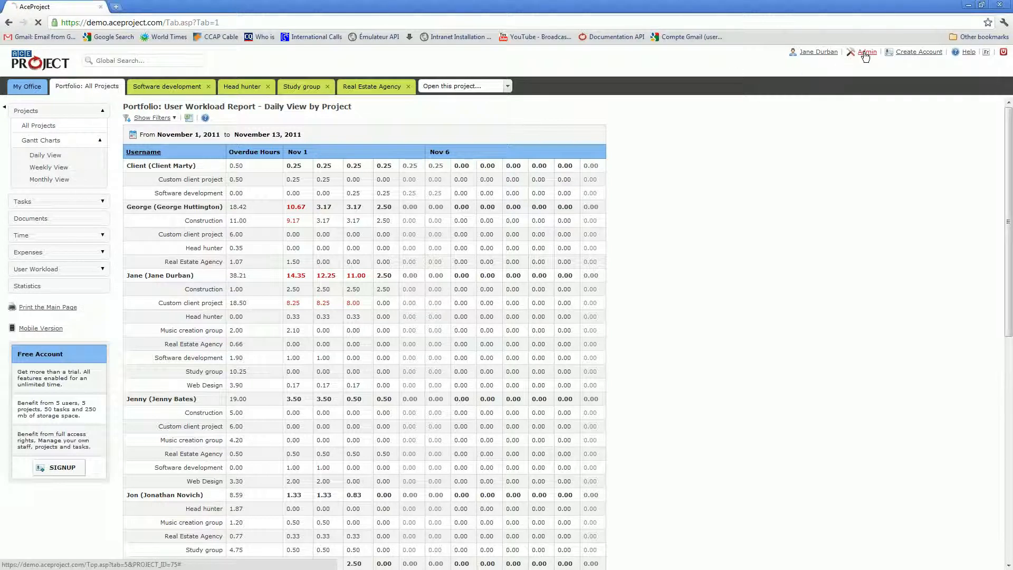
# Step: Go to the Administration Section and expand Administrative Tools to reach Export Data
pyautogui.click(866, 52)
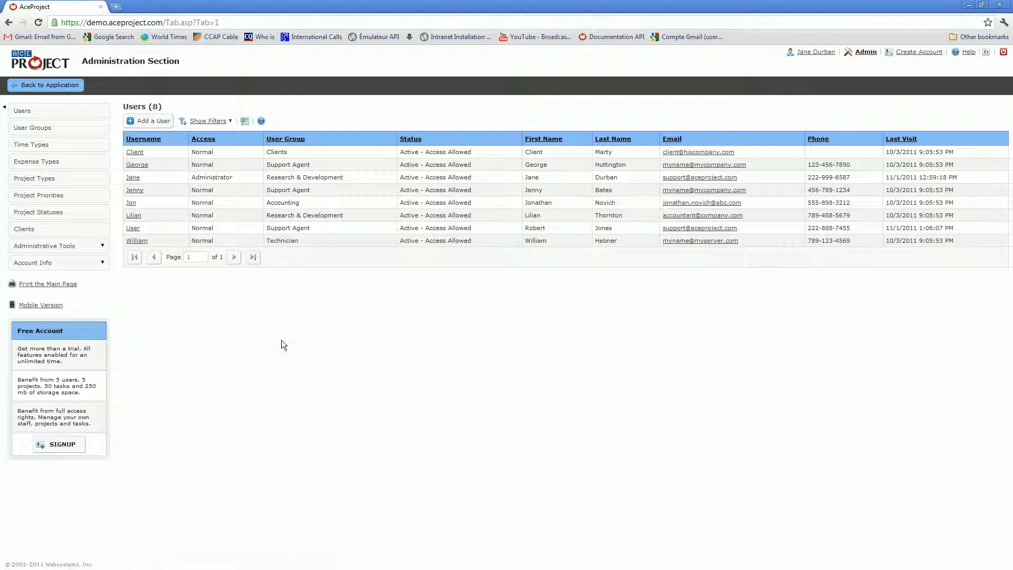
pyautogui.moveTo(271, 335)
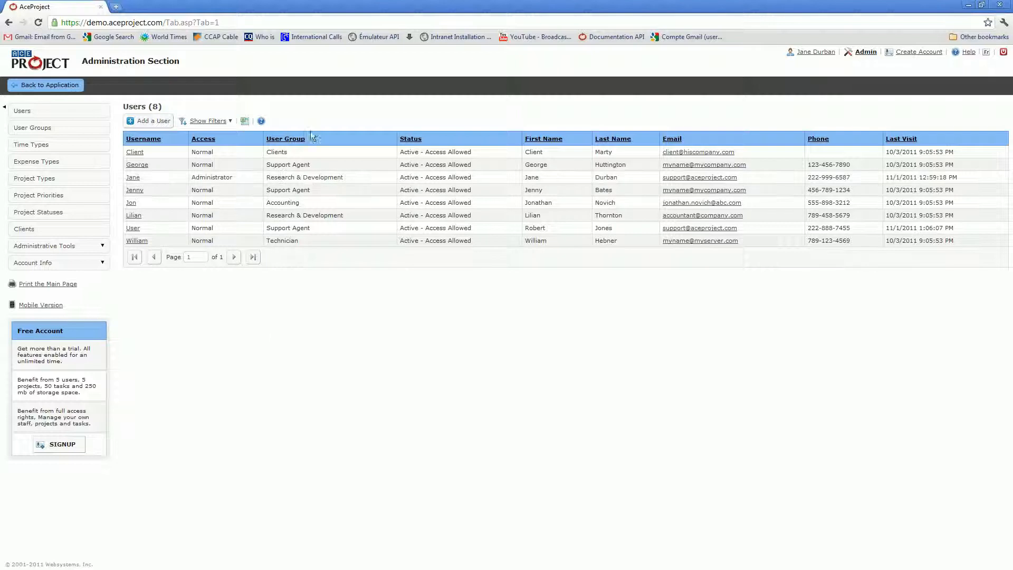
pyautogui.moveTo(307, 270)
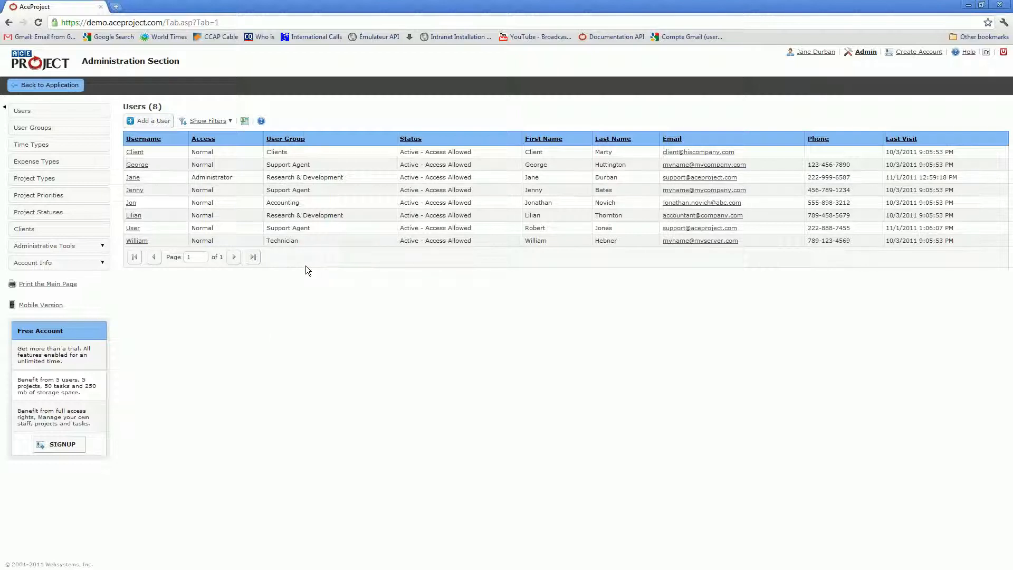
pyautogui.moveTo(305, 267)
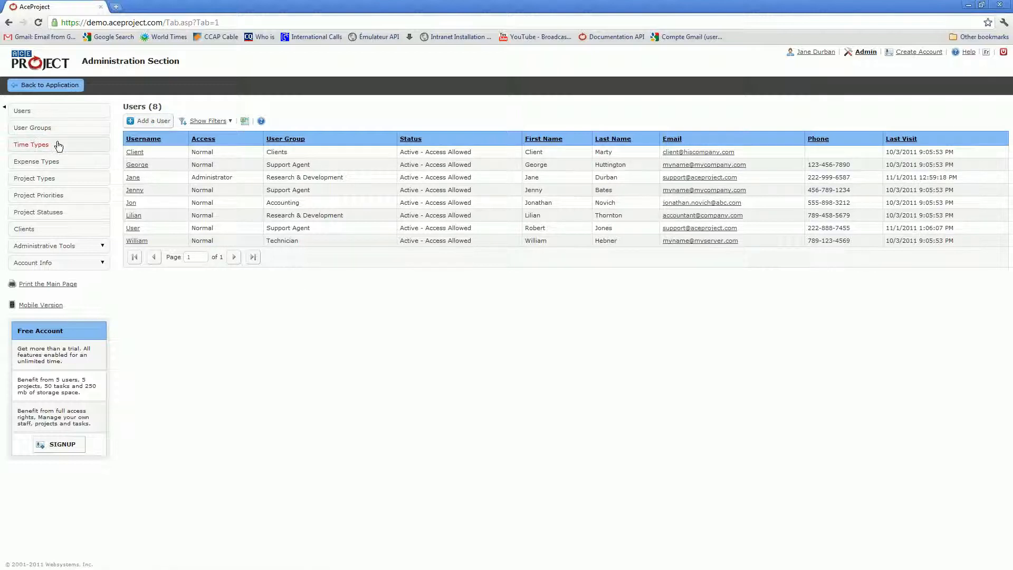
pyautogui.moveTo(65, 182)
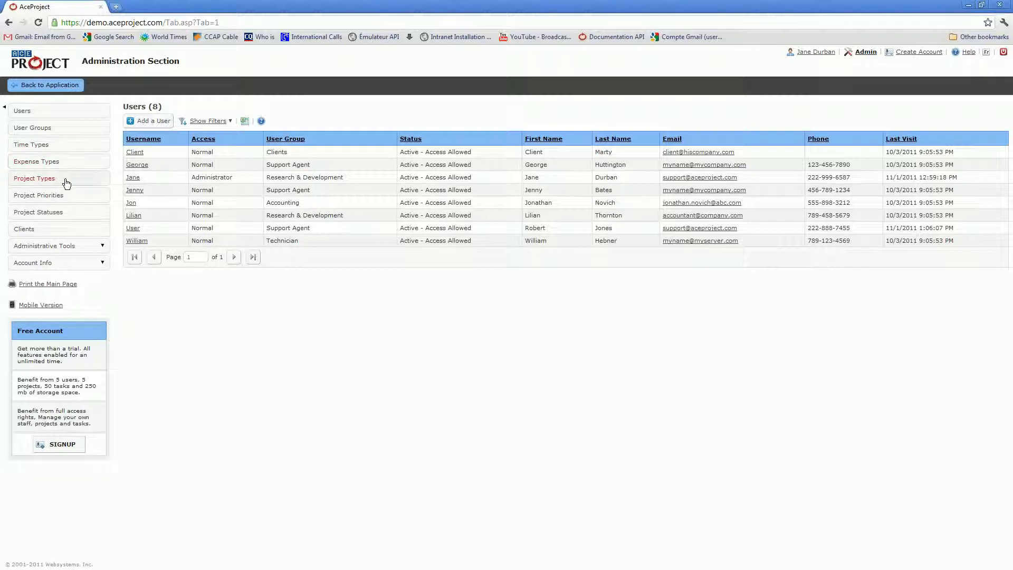
pyautogui.moveTo(51, 229)
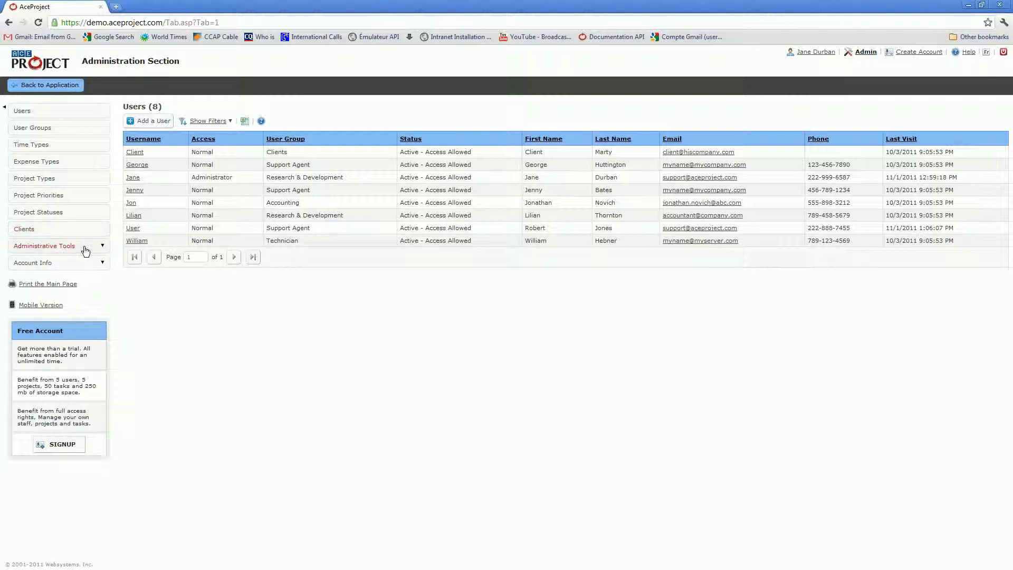
pyautogui.click(44, 245)
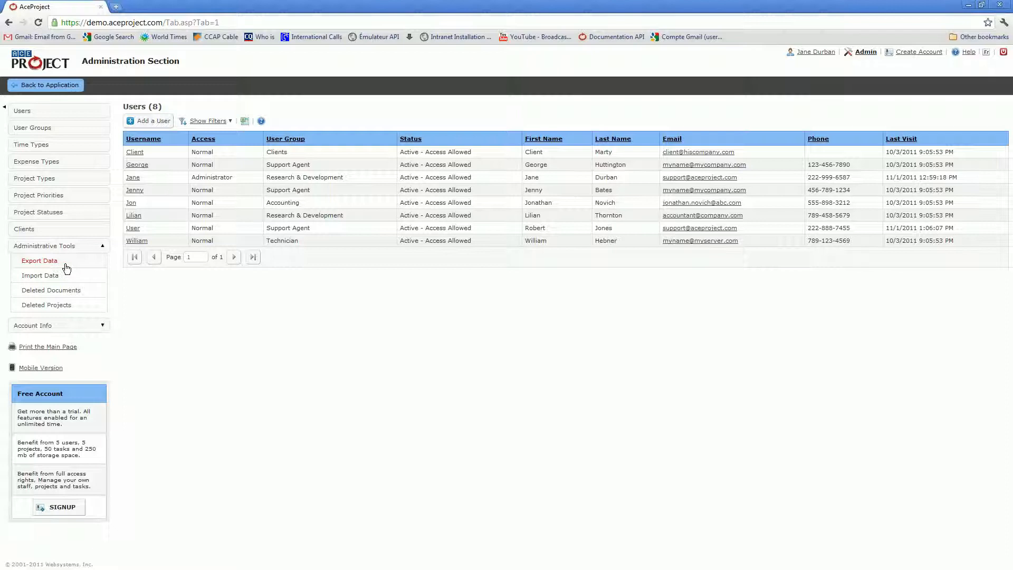
pyautogui.click(39, 260)
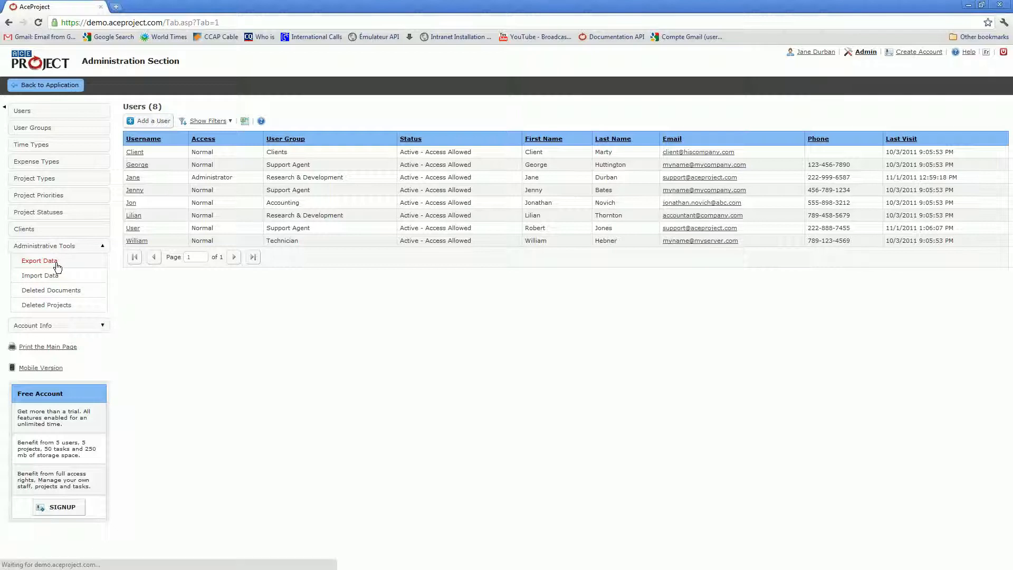
# Step: Review the Export Data criteria form, then move on to Import Data
pyautogui.click(39, 261)
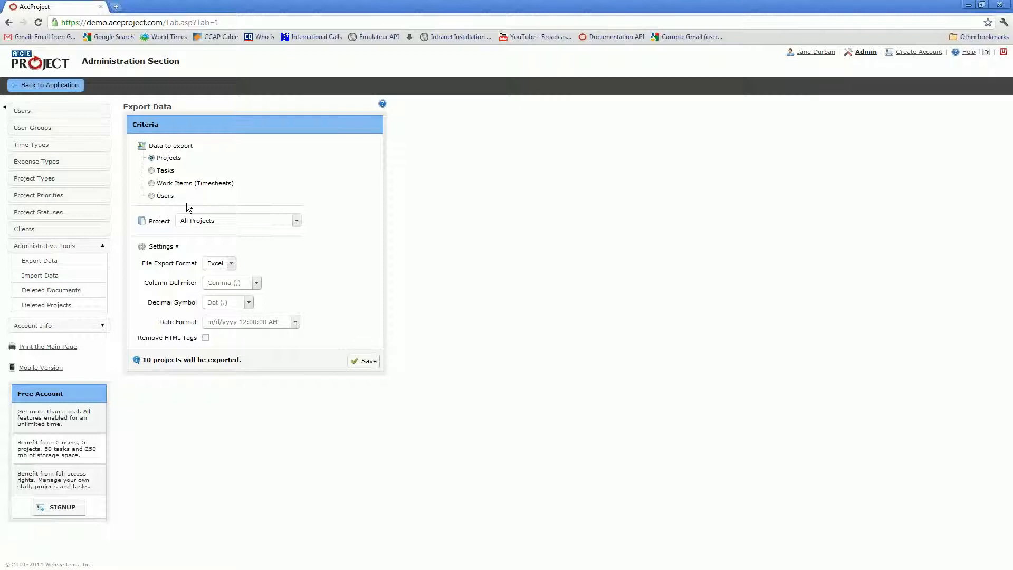
pyautogui.click(231, 263)
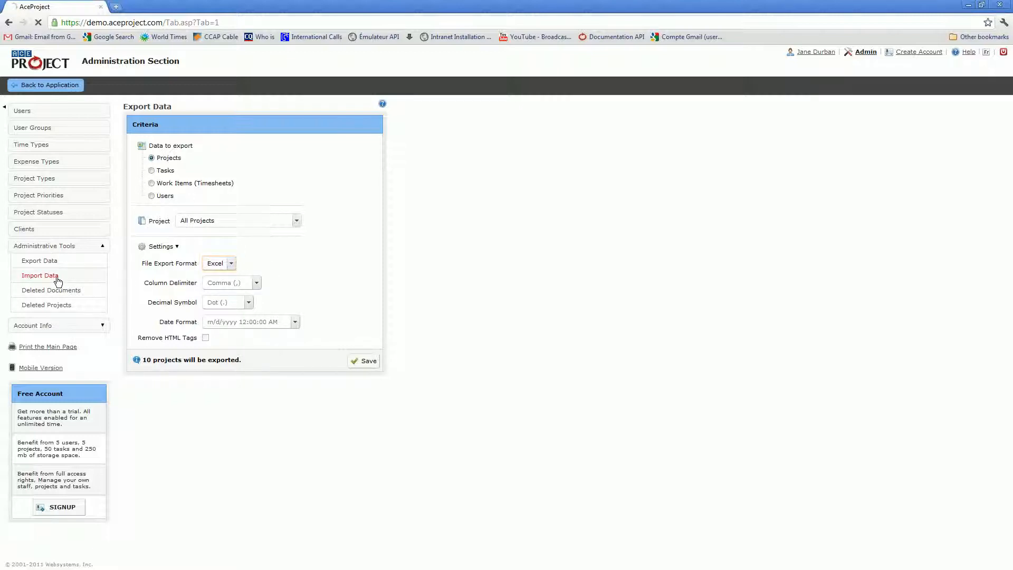
pyautogui.click(39, 274)
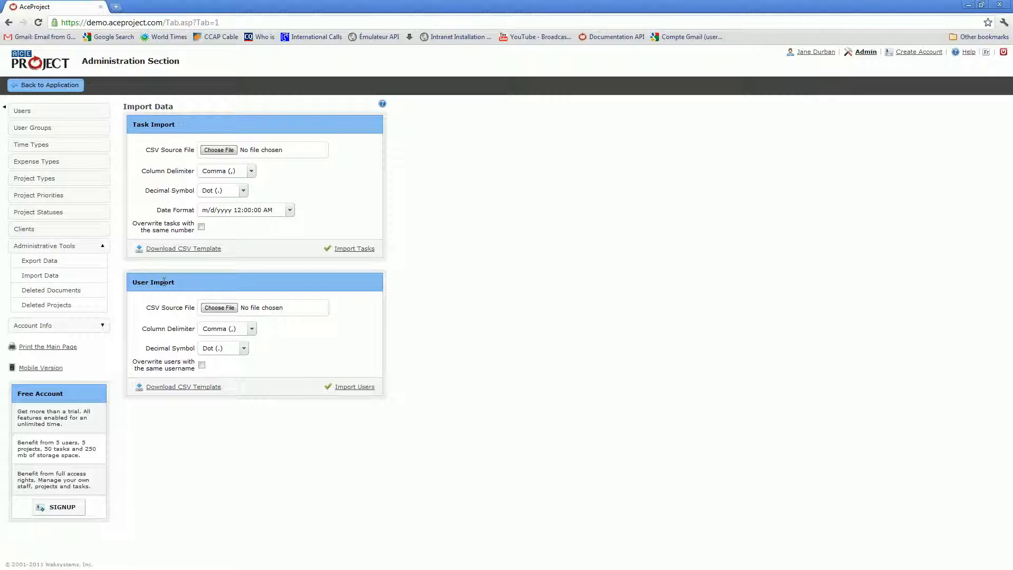
pyautogui.moveTo(164, 283)
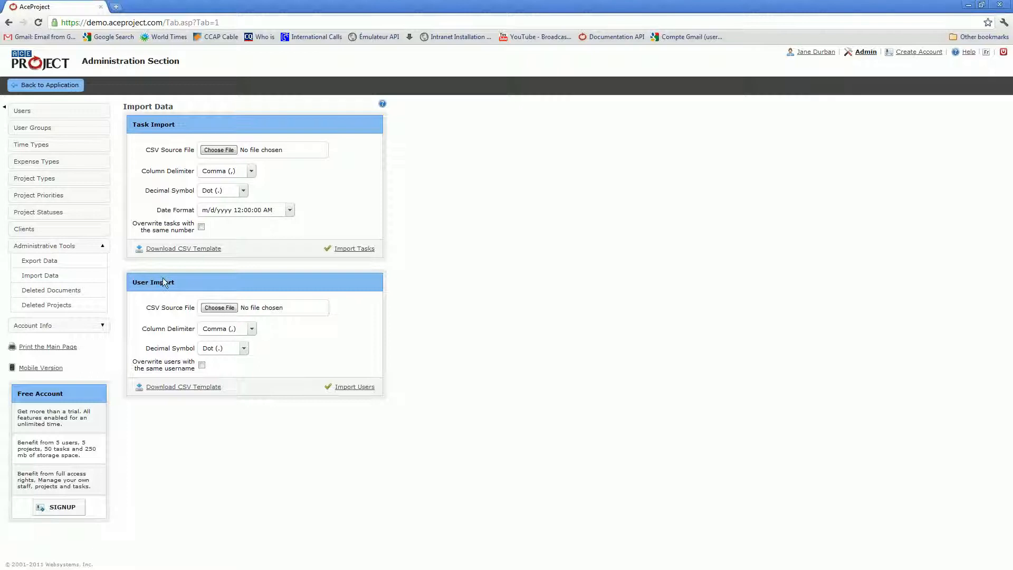
pyautogui.moveTo(50, 304)
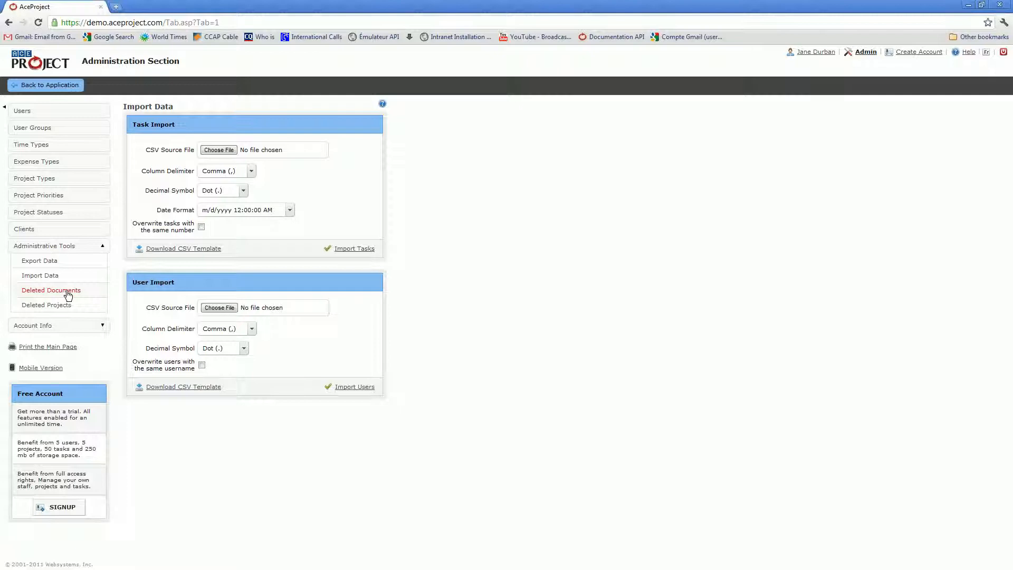
pyautogui.moveTo(45, 304)
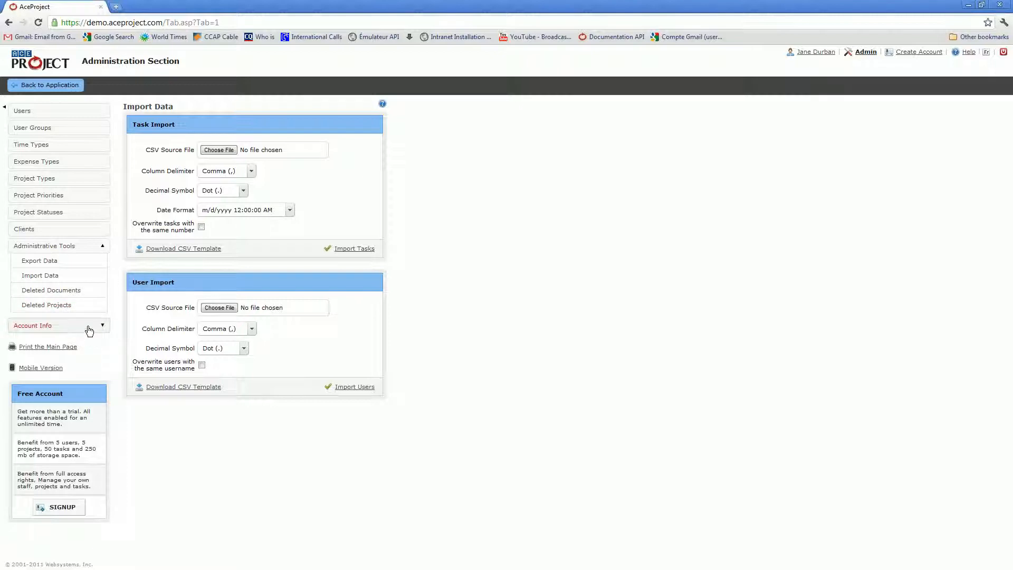
# Step: Expand the Account Info group offering edit account, branding and status pages
pyautogui.click(58, 325)
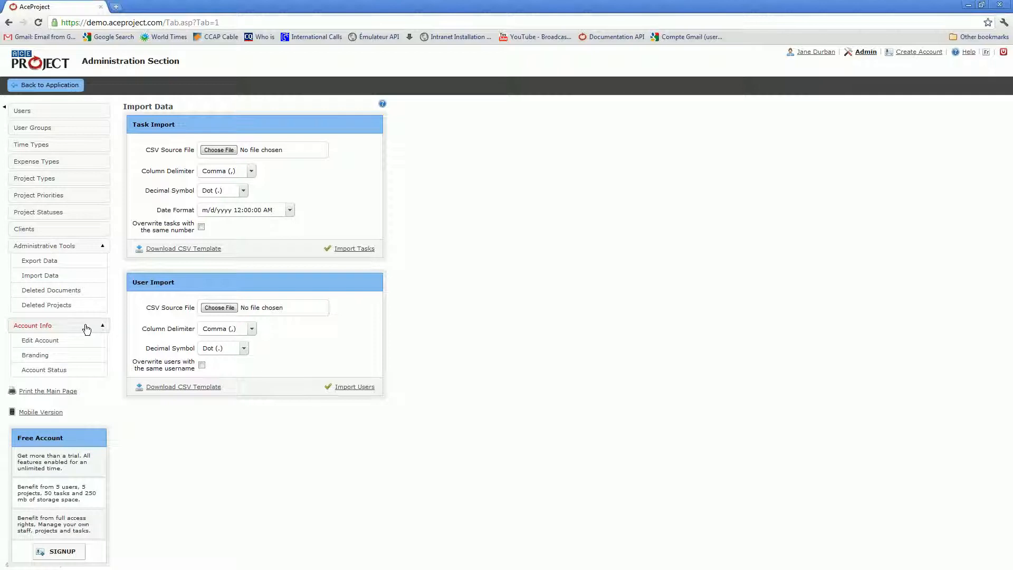
pyautogui.moveTo(52, 344)
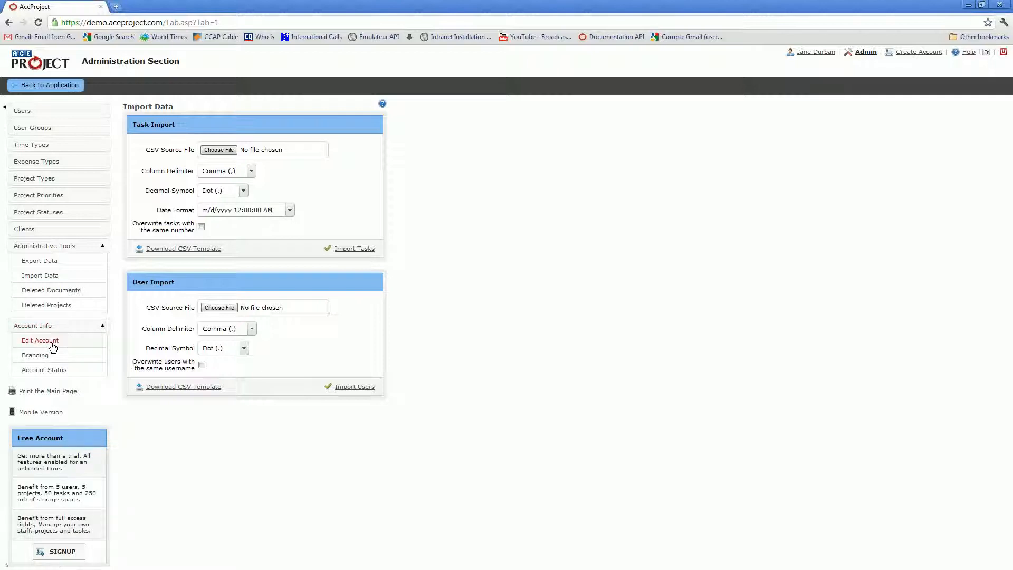
# Step: Edit the ABC Inc. account and expand its Preferences showing time zone, date format and work week
pyautogui.click(40, 340)
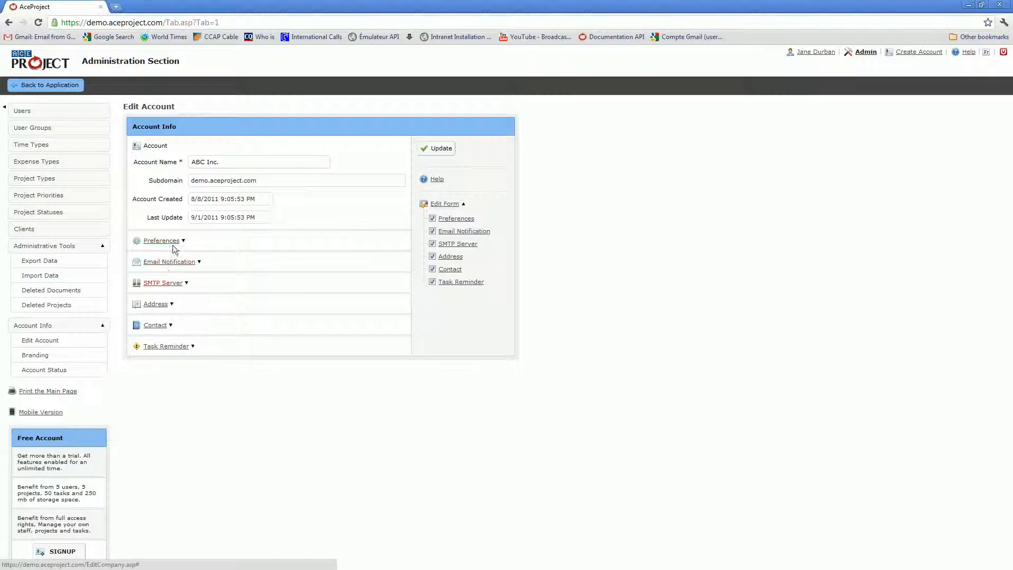
pyautogui.click(161, 240)
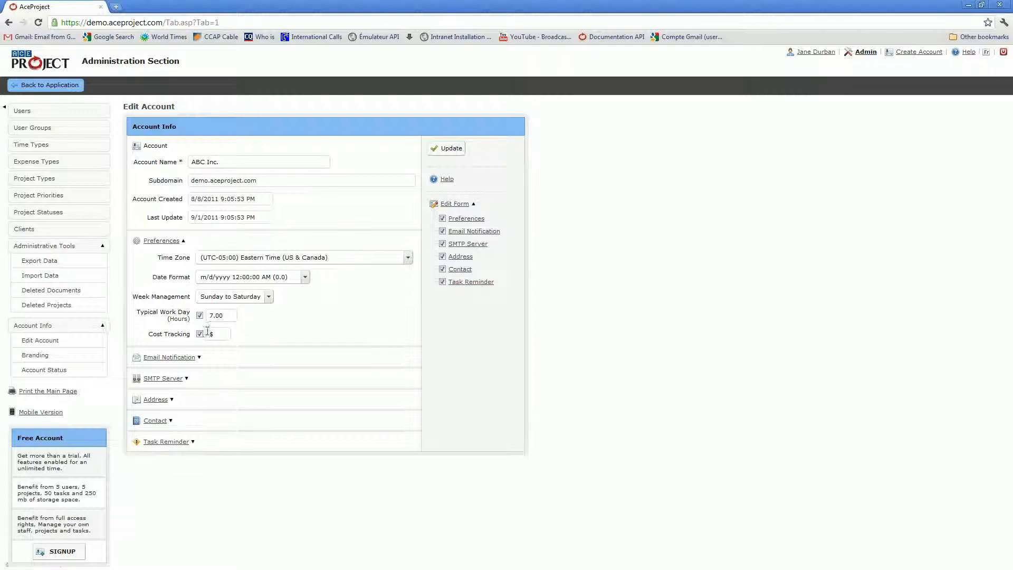
pyautogui.click(200, 334)
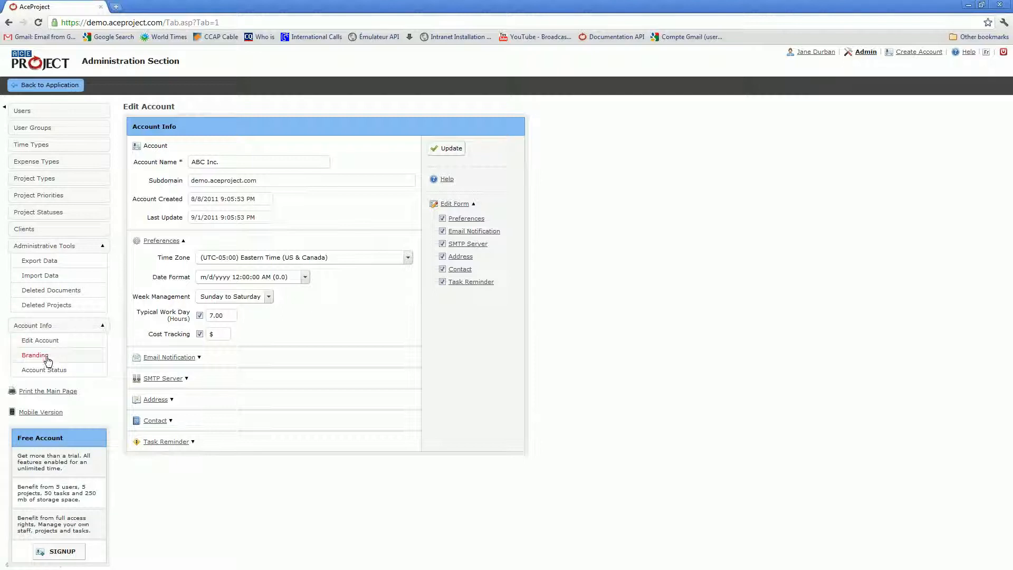
pyautogui.moveTo(58, 358)
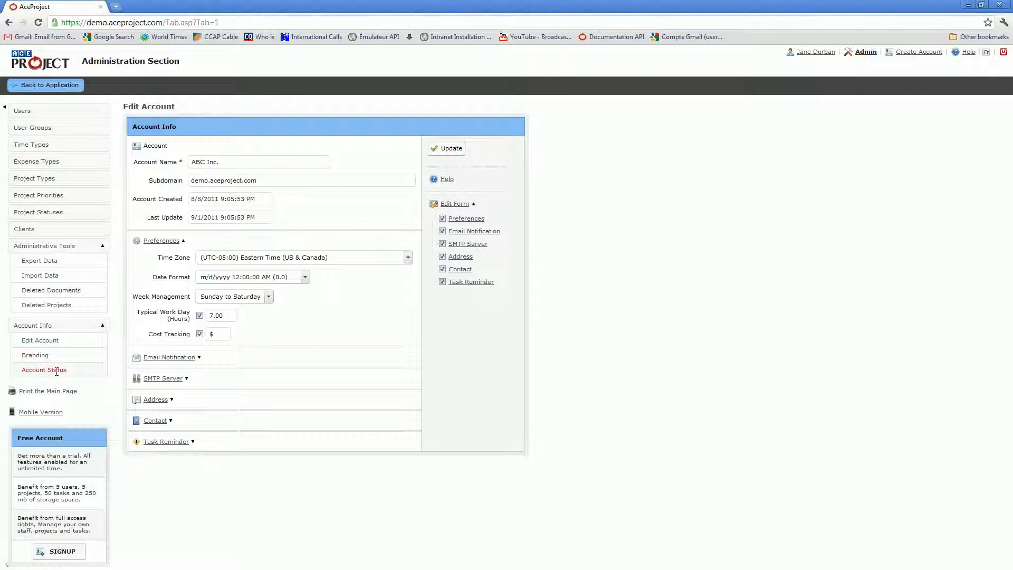
# Step: View the Account Status showing the Basic package's users, projects, tasks and storage usage
pyautogui.click(43, 369)
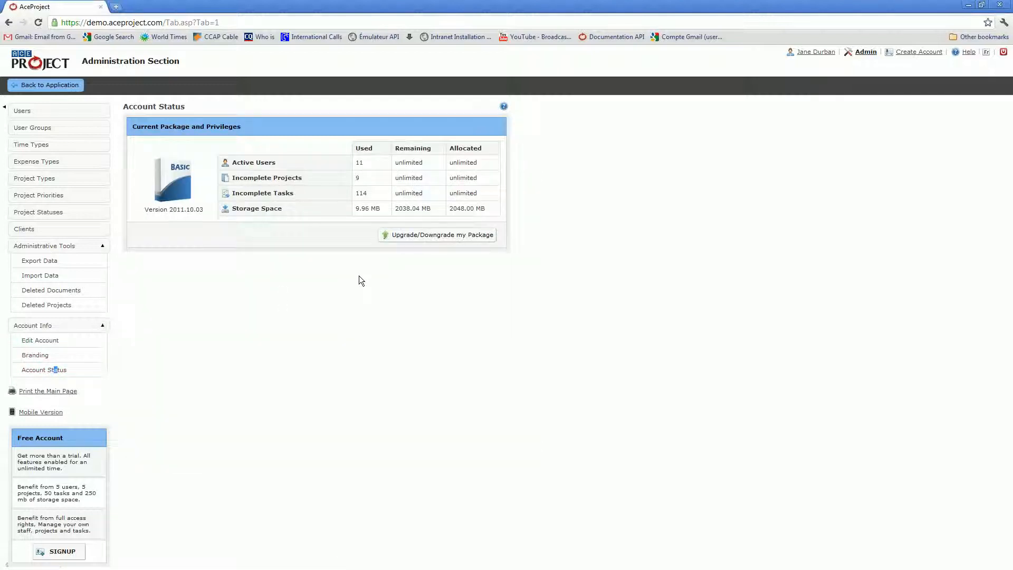
pyautogui.moveTo(177, 183)
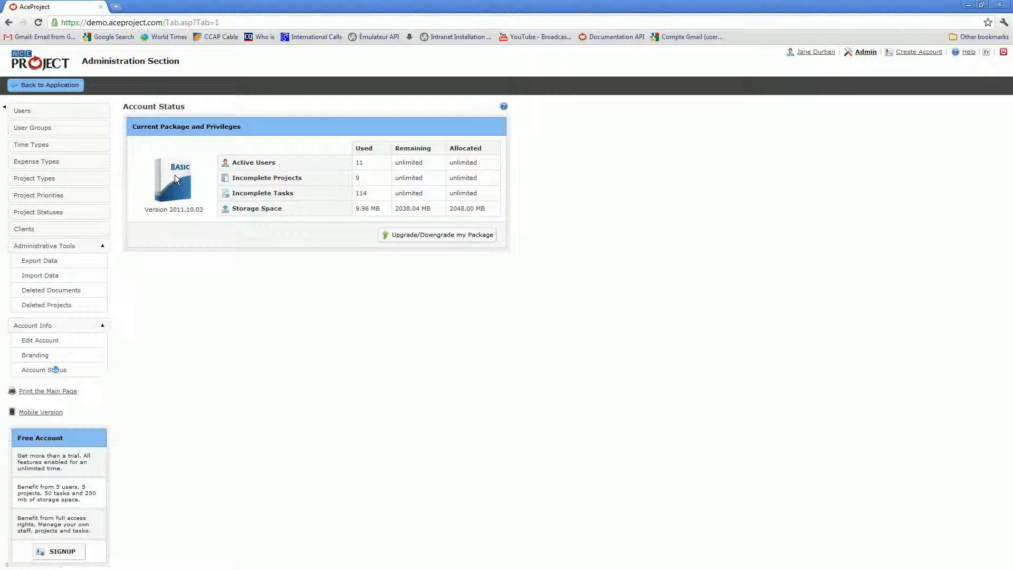
pyautogui.moveTo(362, 181)
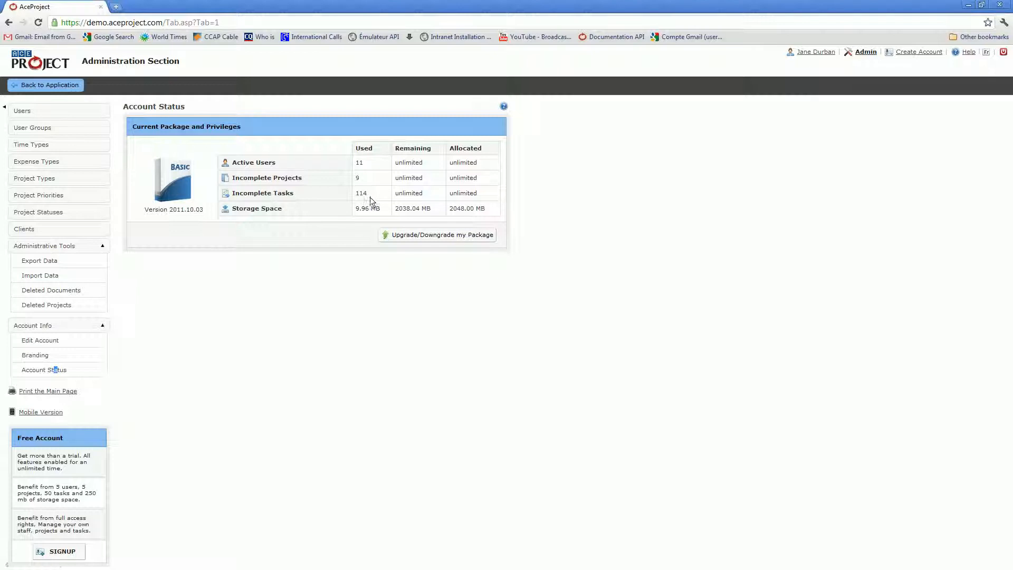
pyautogui.moveTo(464, 264)
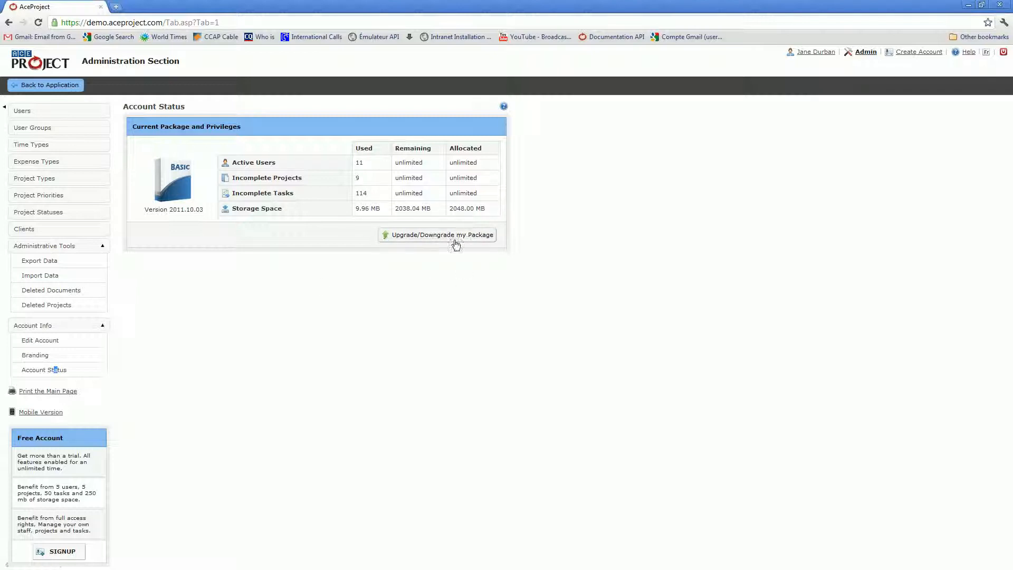
pyautogui.moveTo(331, 352)
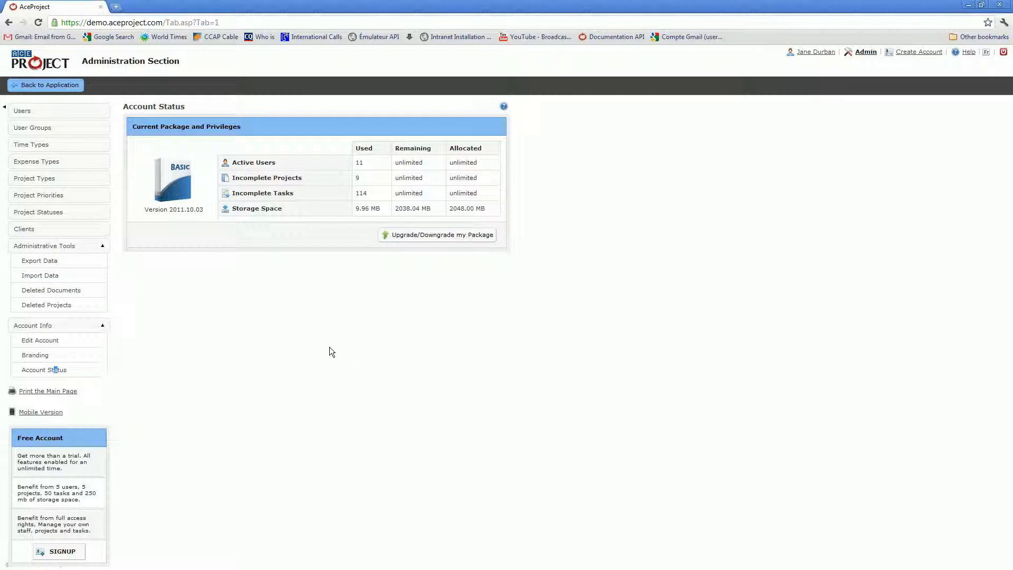
pyautogui.moveTo(540, 310)
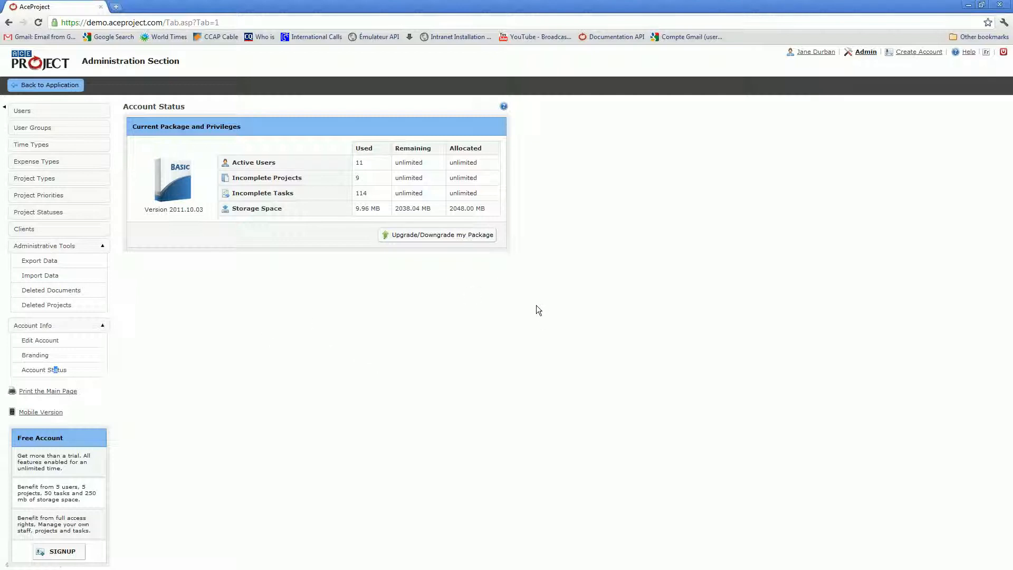
pyautogui.moveTo(180, 309)
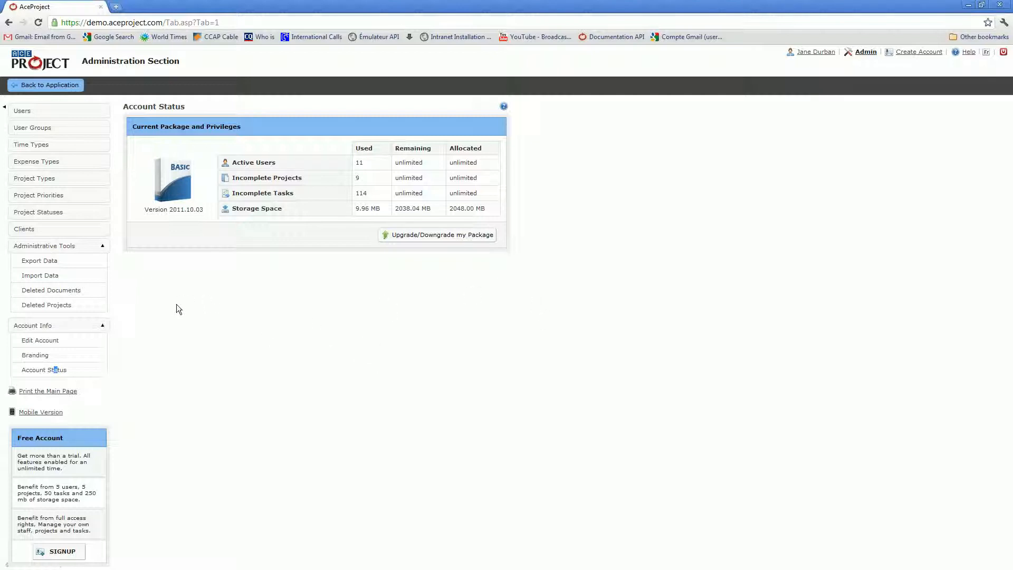